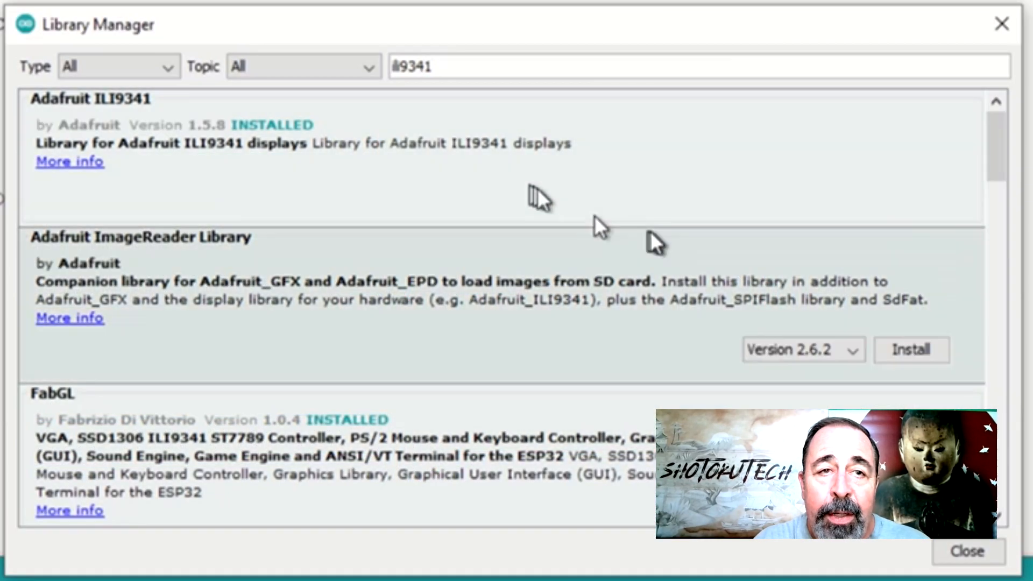
Browse the ili9341 library results and open More info for the installed TFT_eSPI 2.3.70
scroll(down, 3)
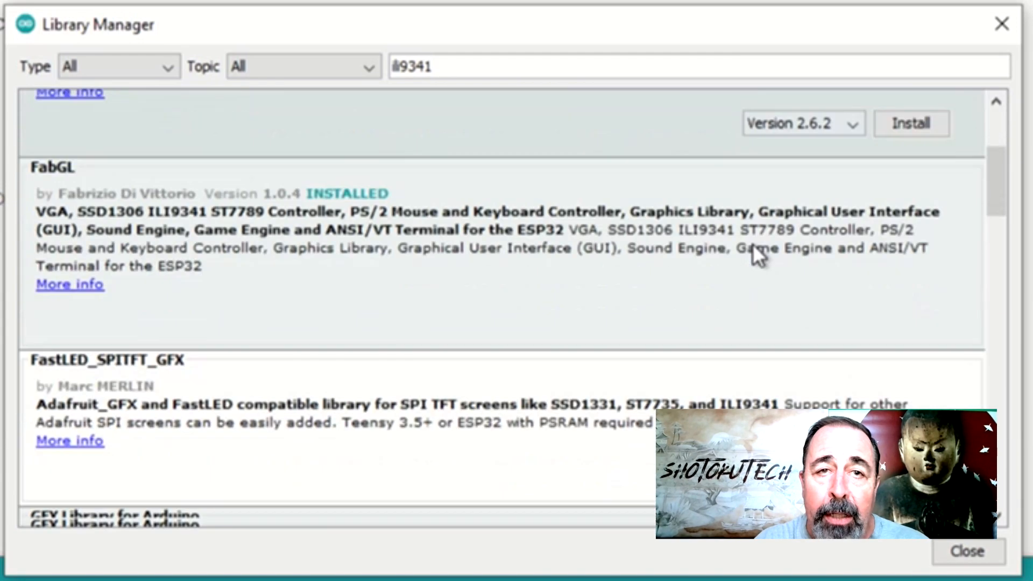
scroll(up, 3)
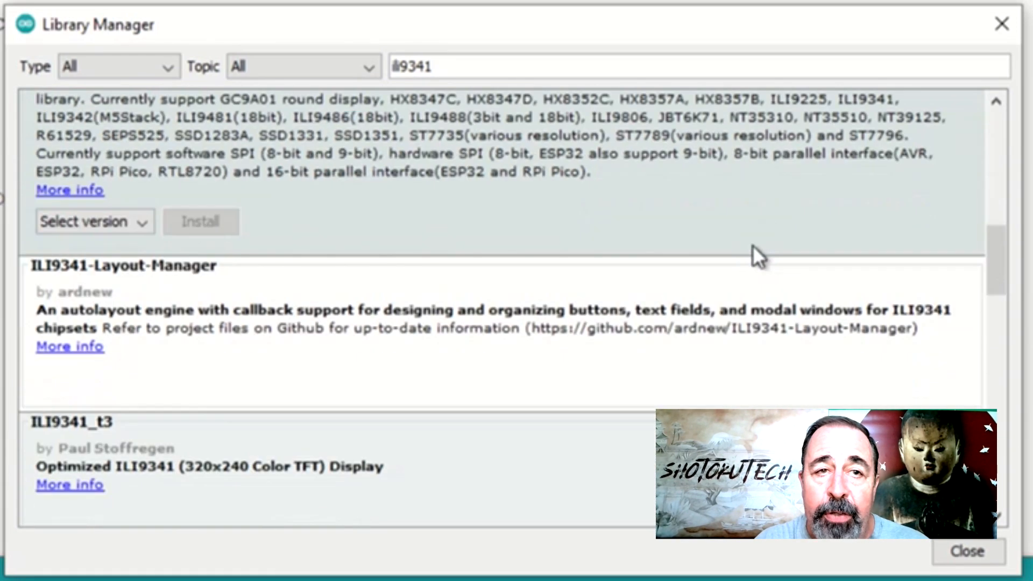
scroll(up, 3)
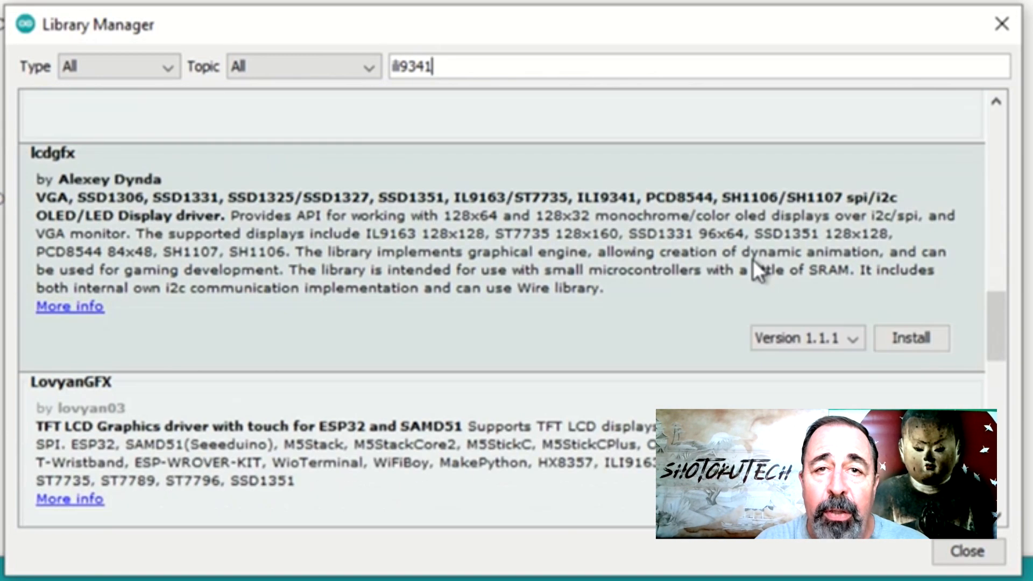
scroll(down, 3)
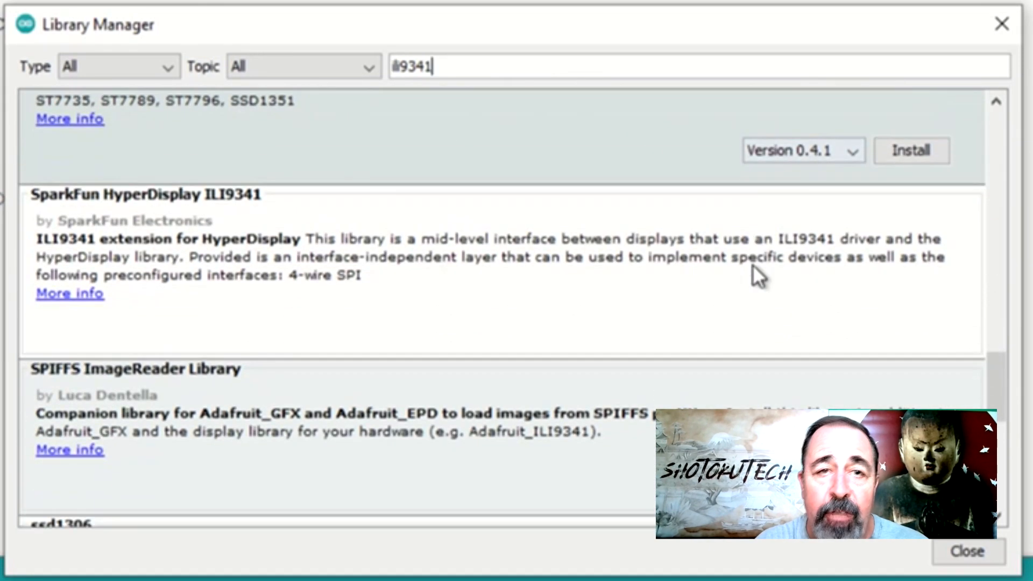
scroll(down, 3)
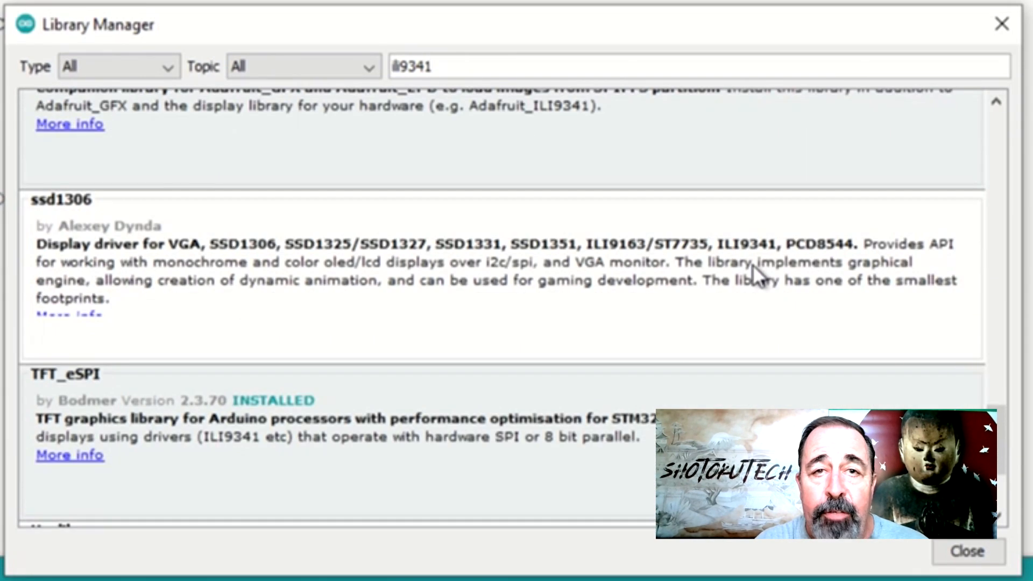
scroll(down, 3)
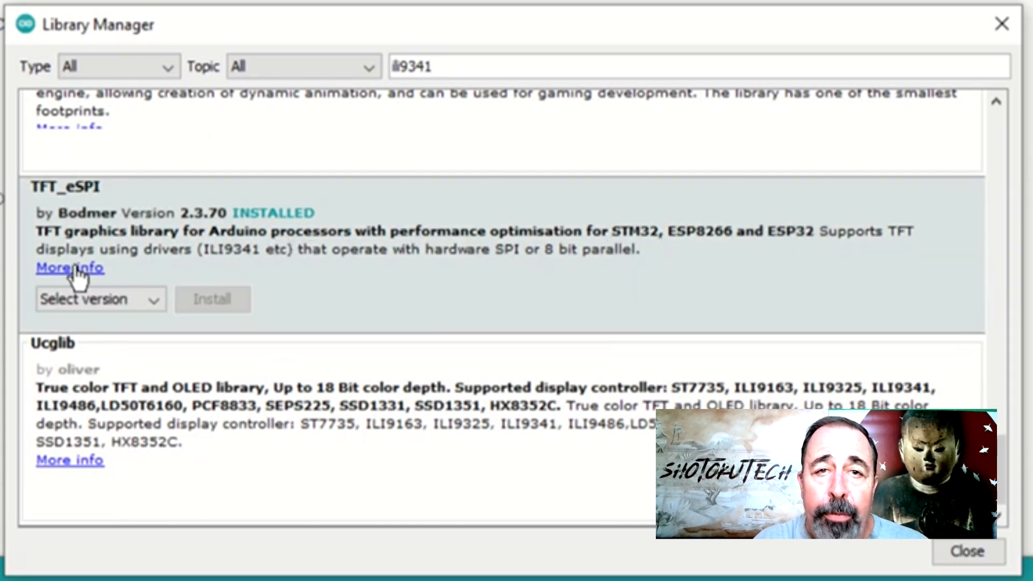
click(70, 267)
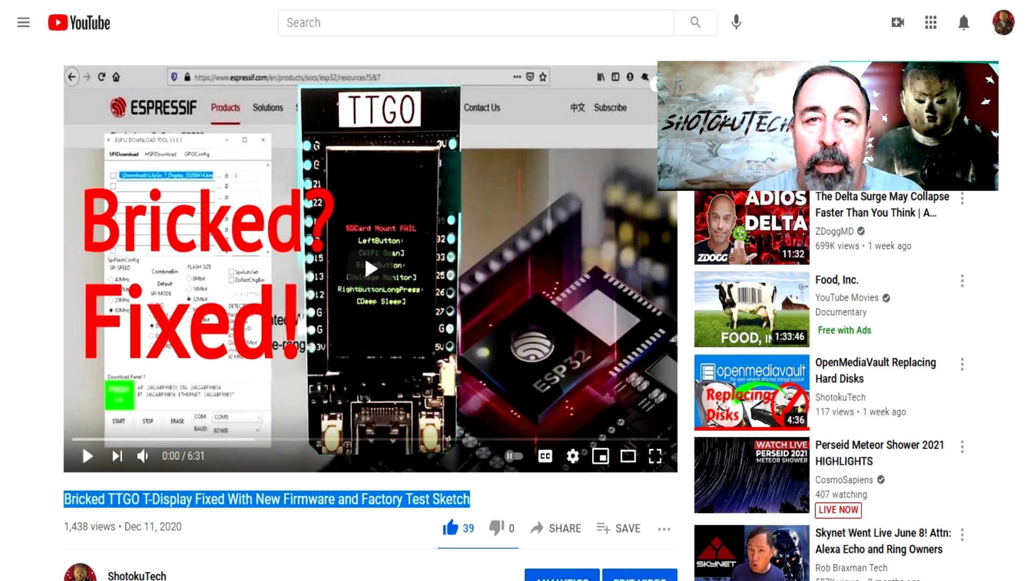
Switch to the Xinyuan-LilyGO TTGO-T-Display GitHub repository page
click(254, 18)
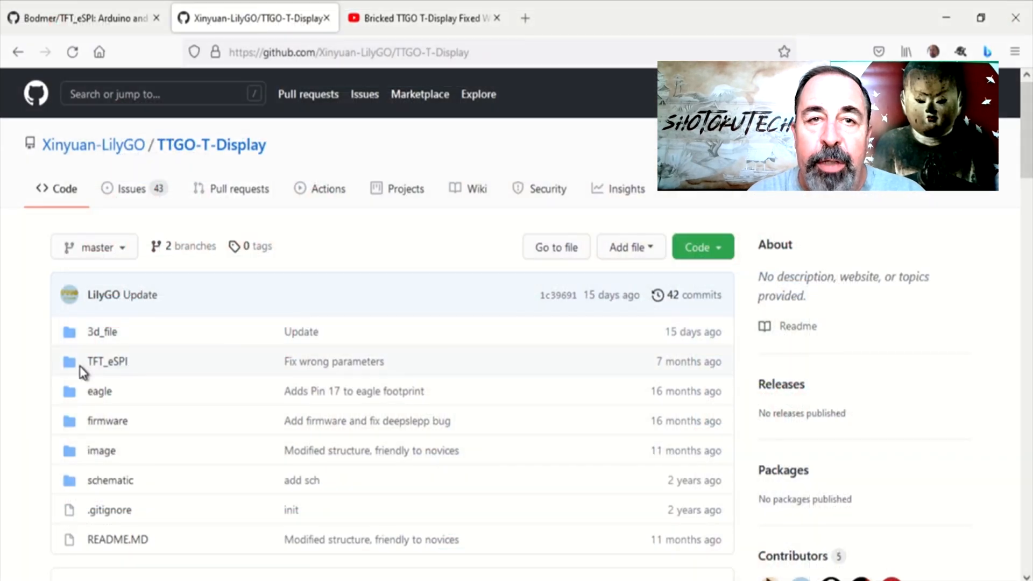
mouse_move(212, 145)
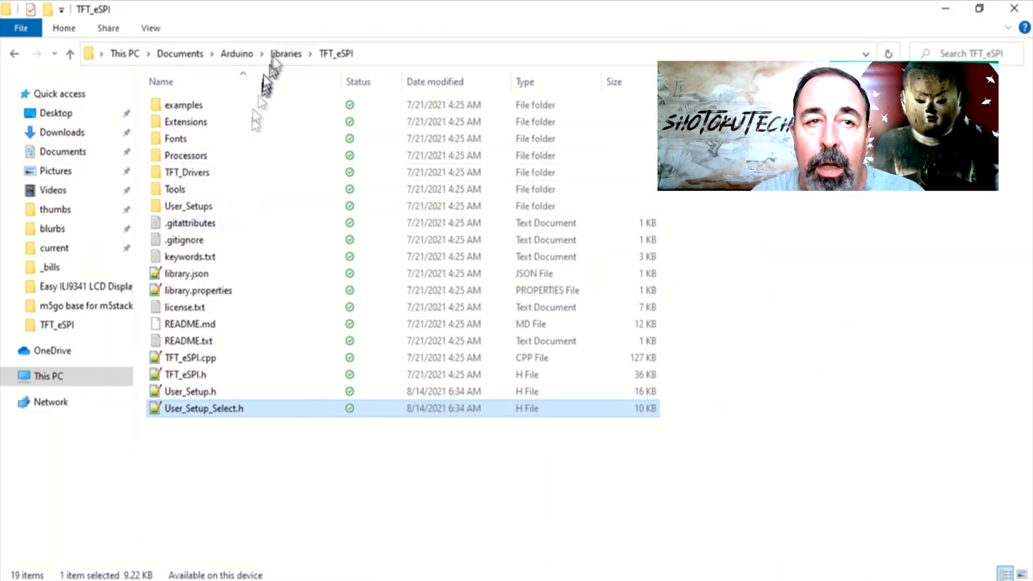
Rename the TFT_eSPI folder in Documents\Arduino\libraries to TFT_eSPI_TTGO
click(285, 54)
text(TFT_eSPI_TTGO)
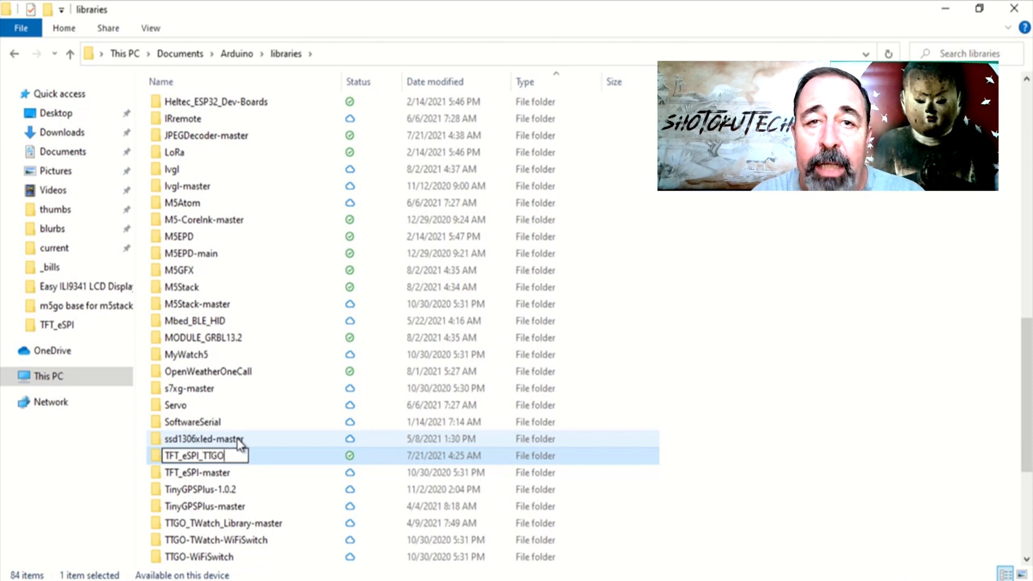
key(Return)
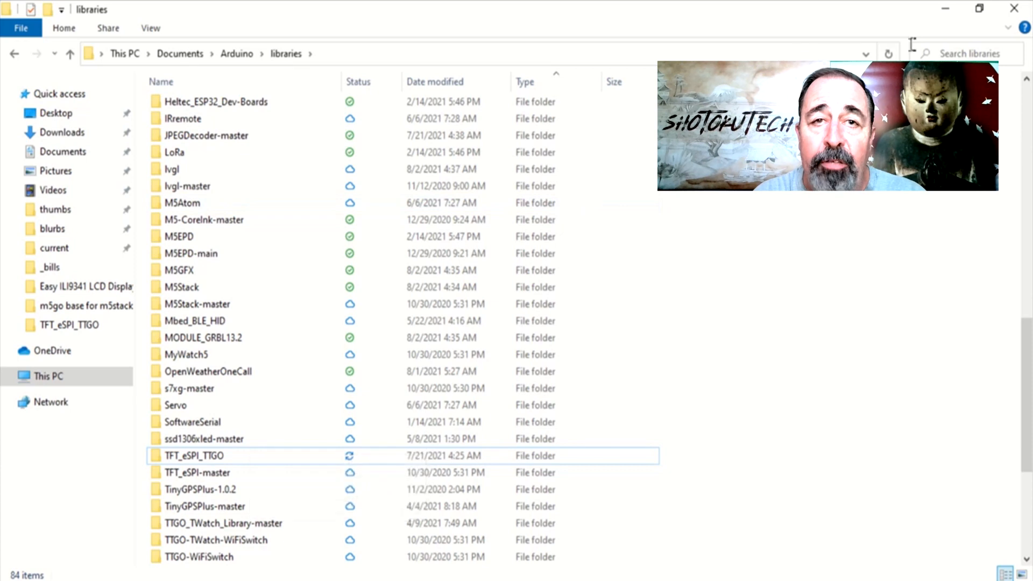
click(866, 497)
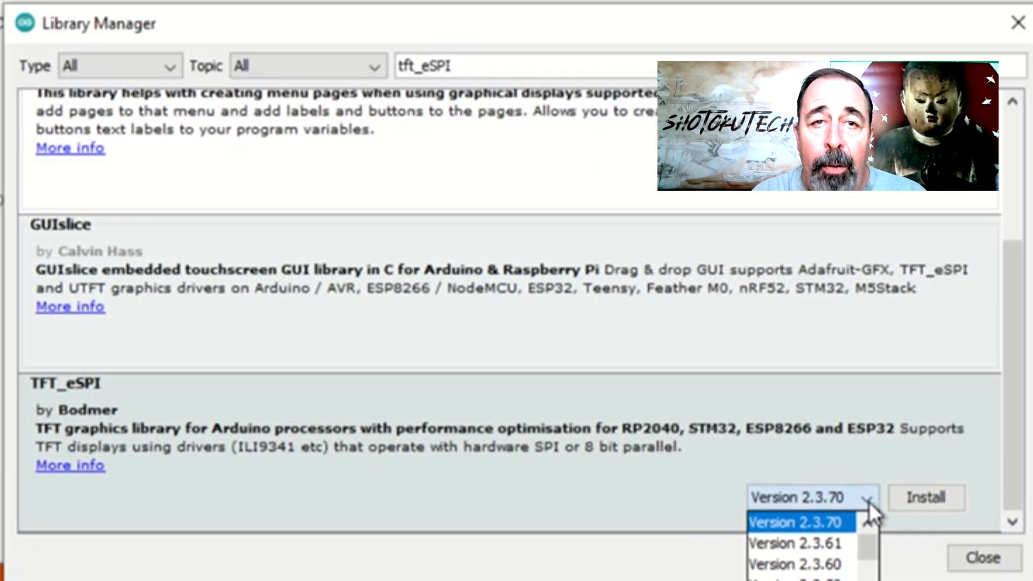
Install TFT_eSPI version 2.3.70 from Library Manager
click(924, 497)
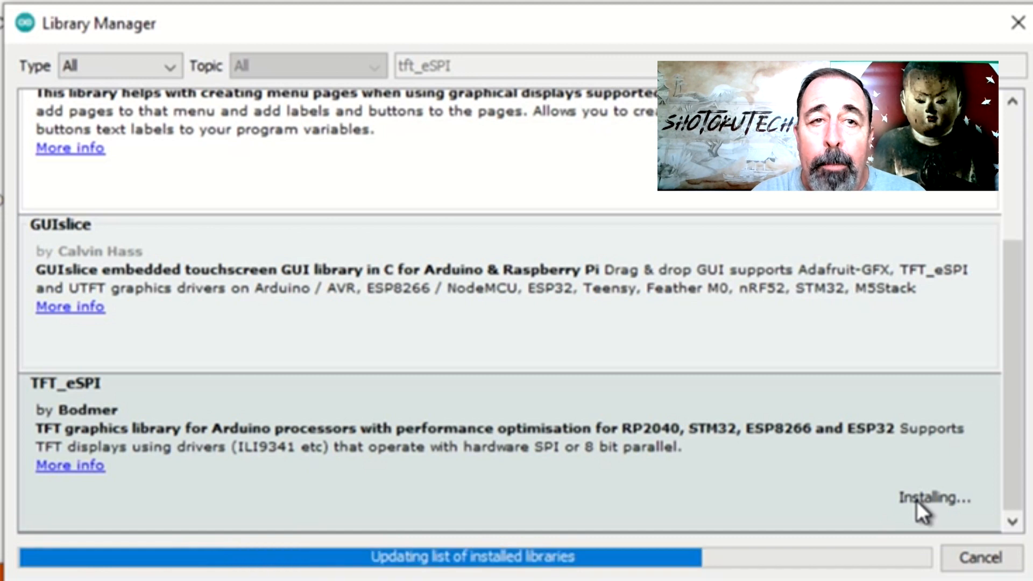
mouse_move(374, 494)
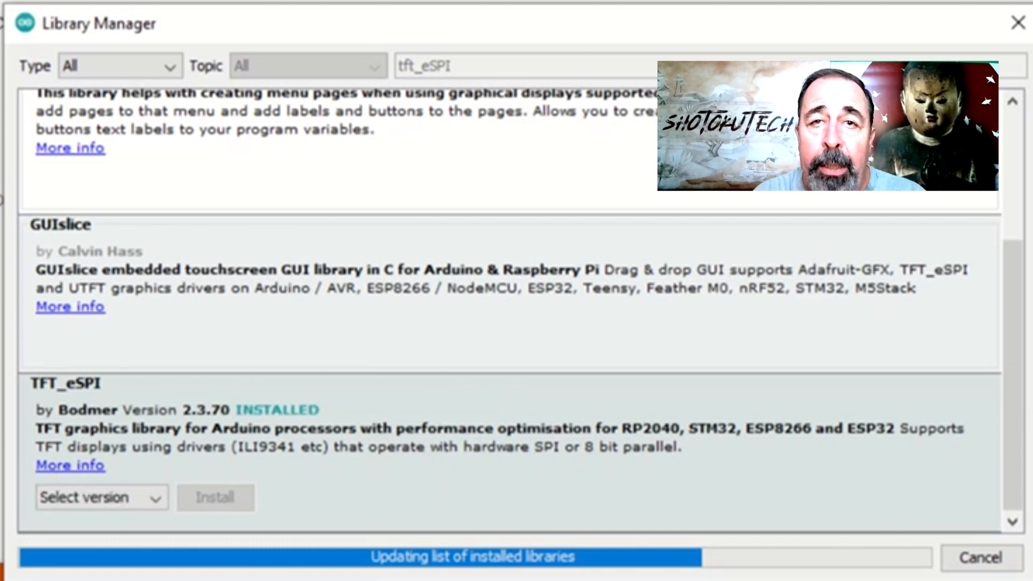
mouse_move(550, 396)
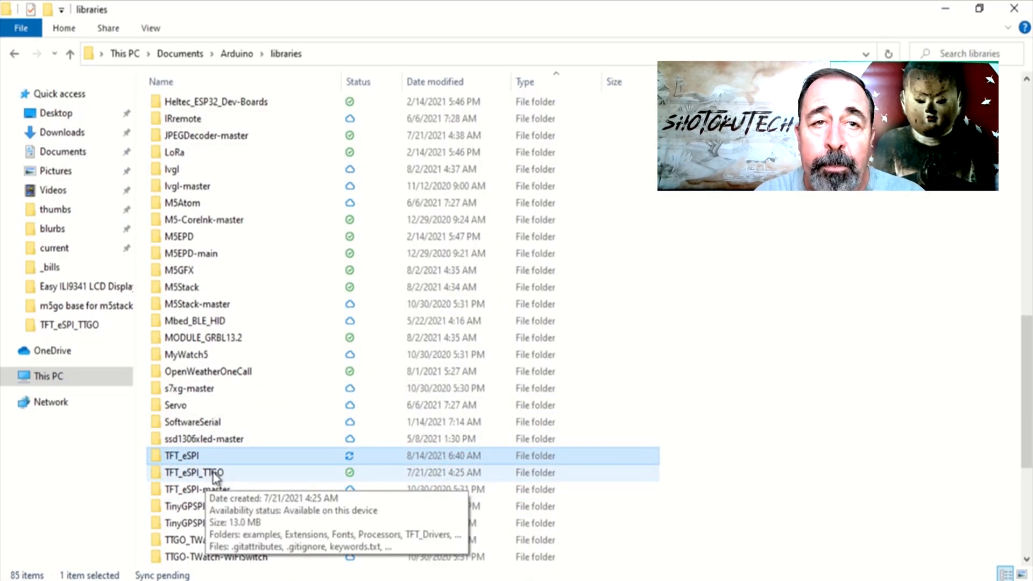
Edit TFT_eSPI's User_Setup.h to use the ILI9341 driver with ESP32 Dev board pins
double_click(182, 456)
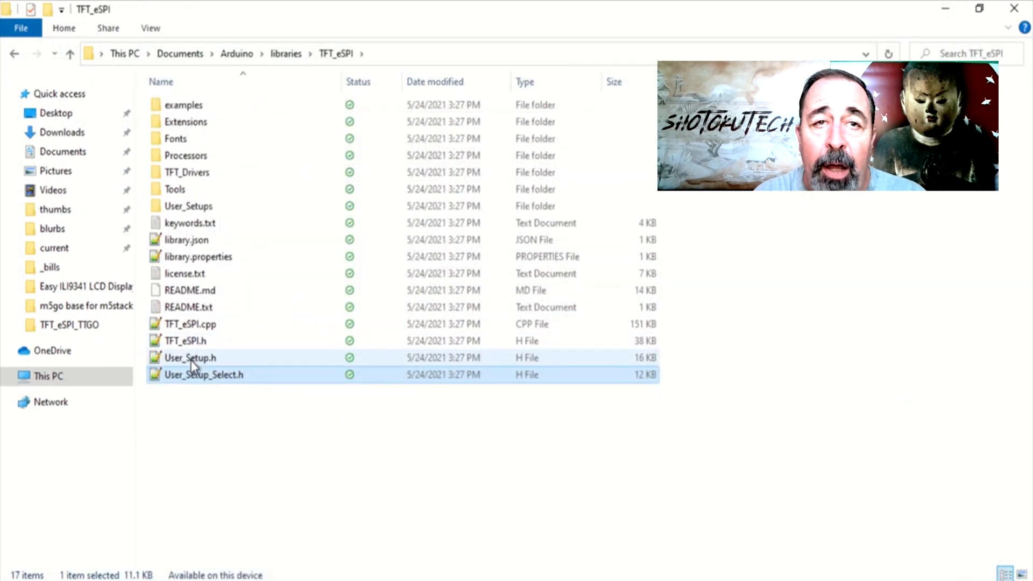
double_click(191, 358)
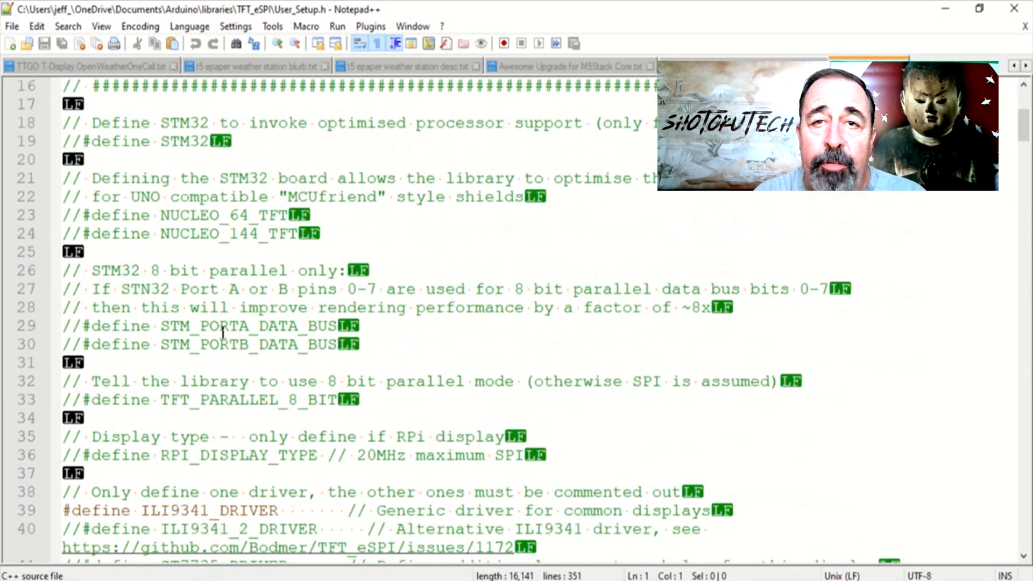
scroll(down, 3)
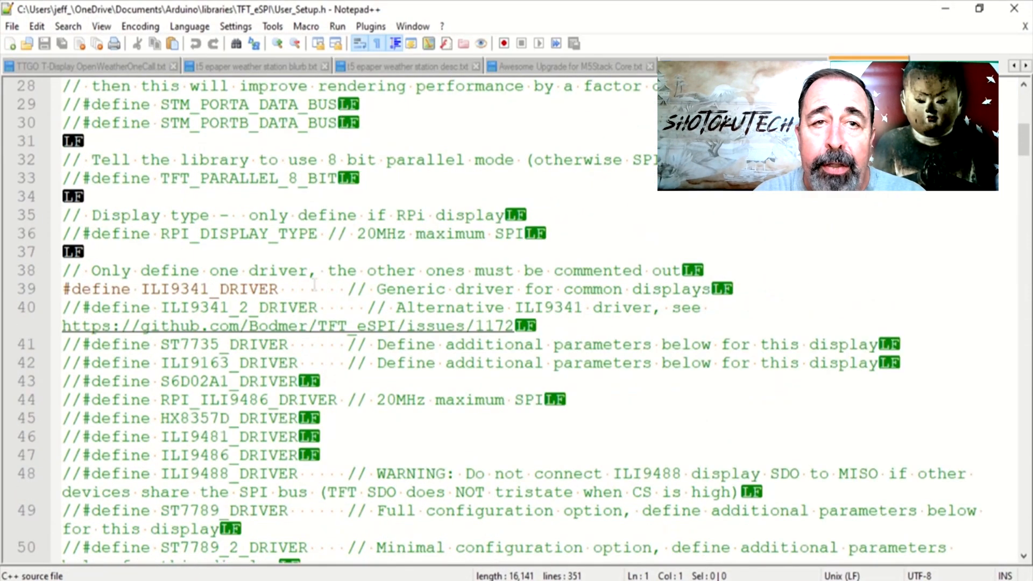
scroll(down, 3)
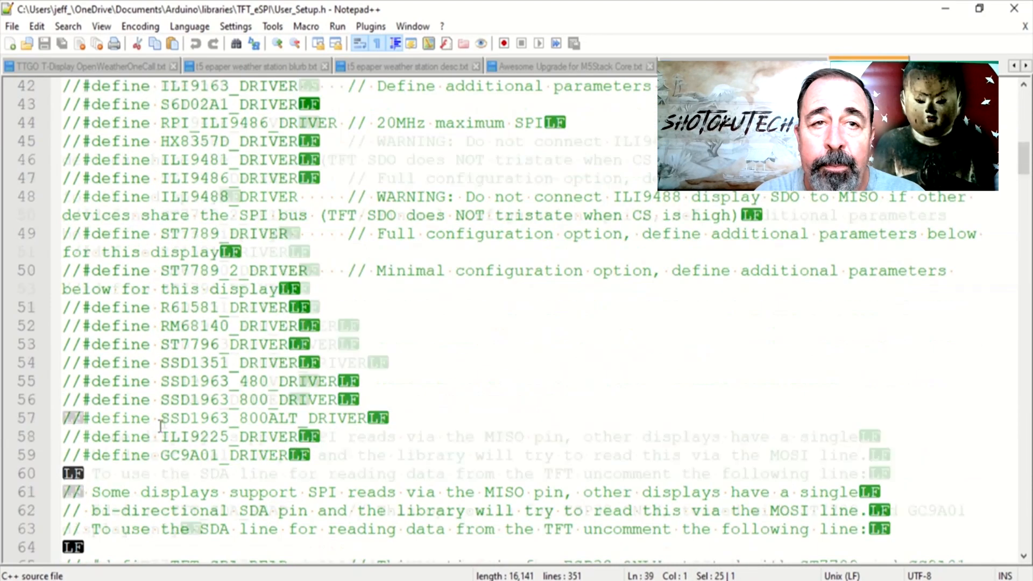
scroll(down, 3)
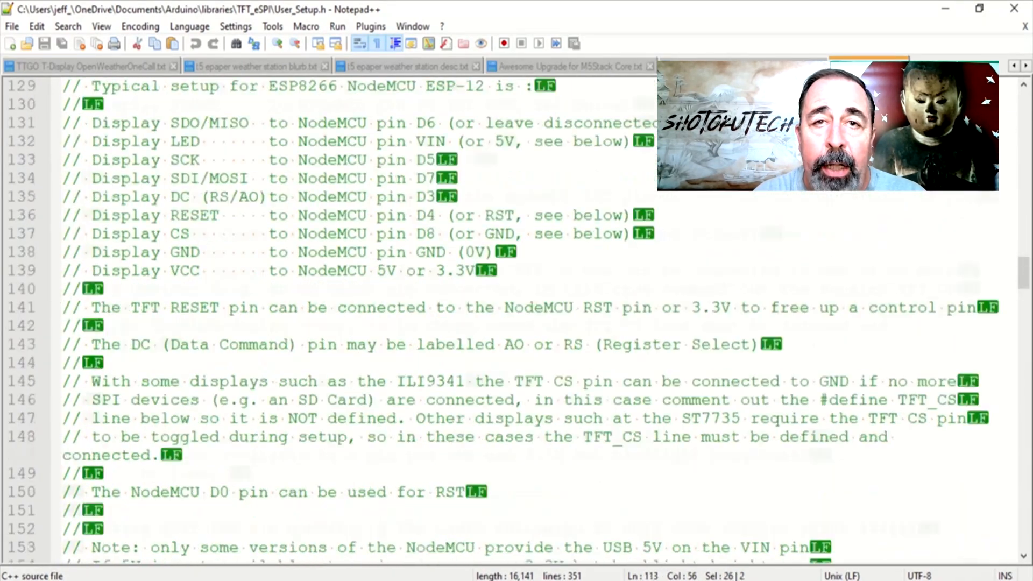
scroll(down, 3)
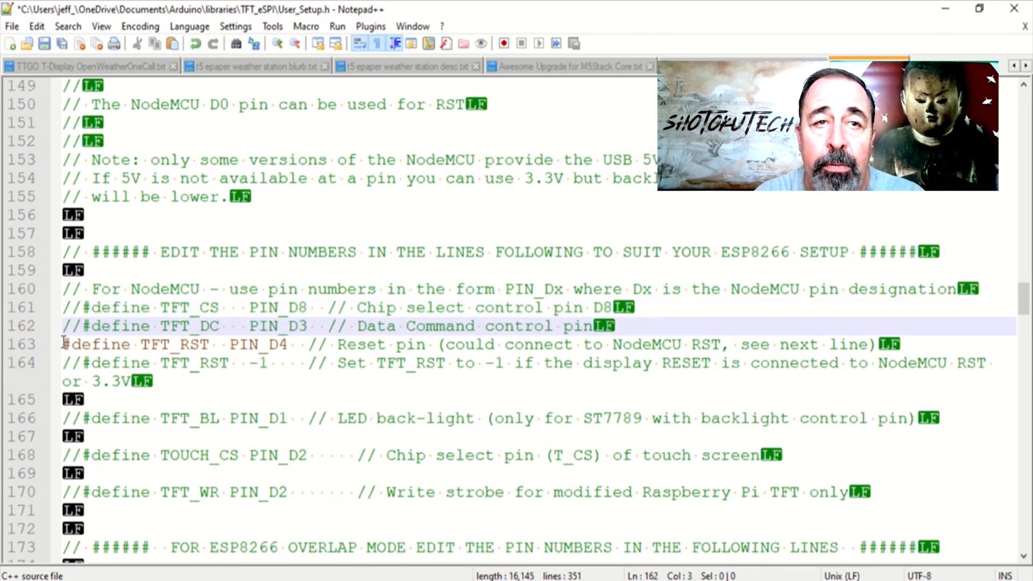
scroll(down, 3)
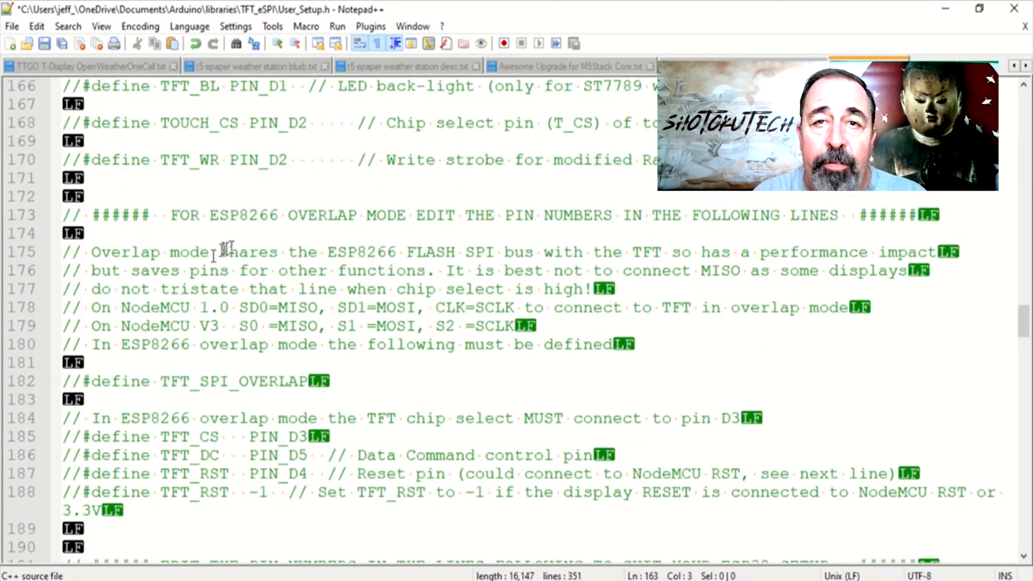
scroll(down, 3)
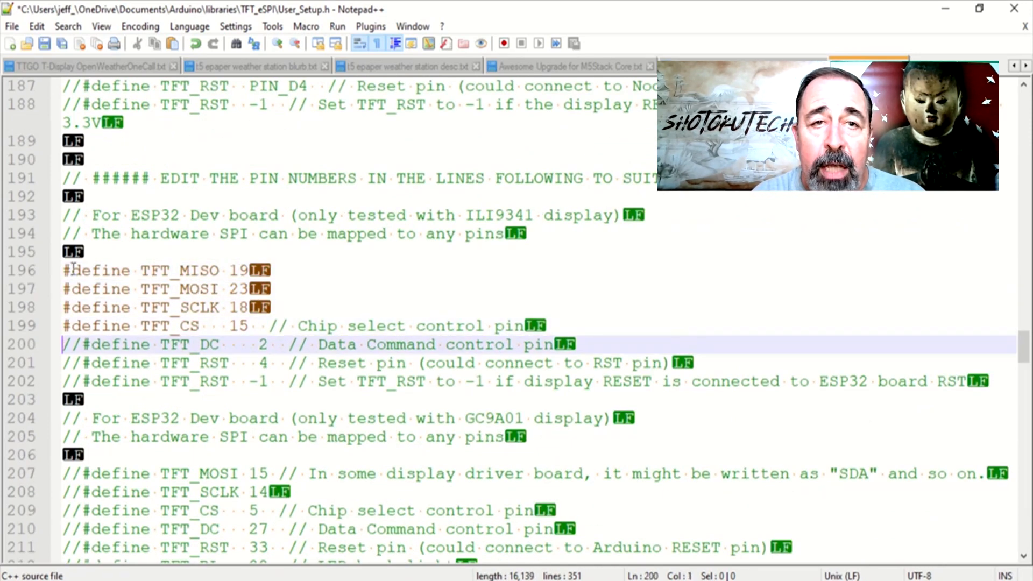
click(10, 26)
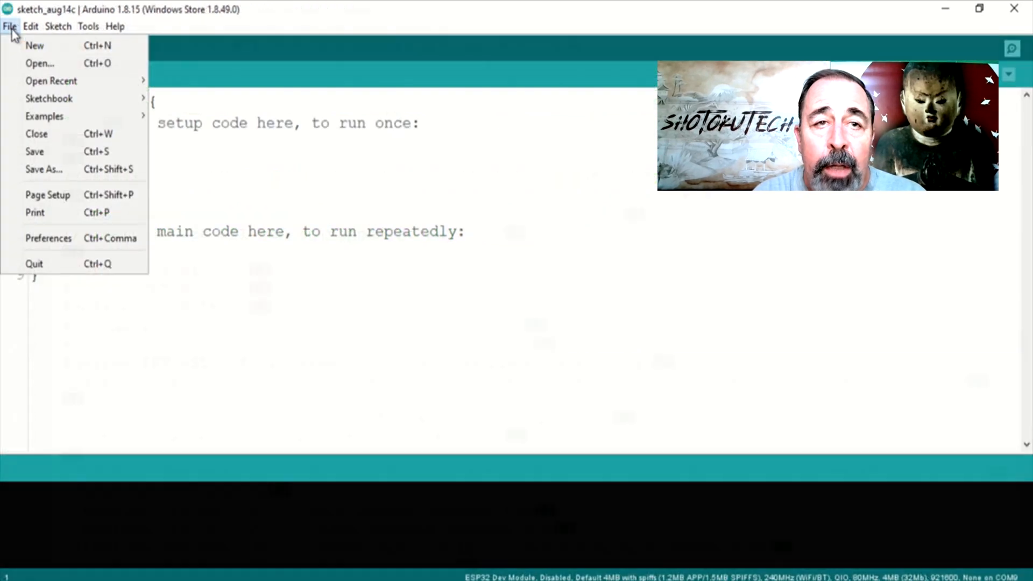
Review the additional board package URLs in the IDE Preferences
click(48, 238)
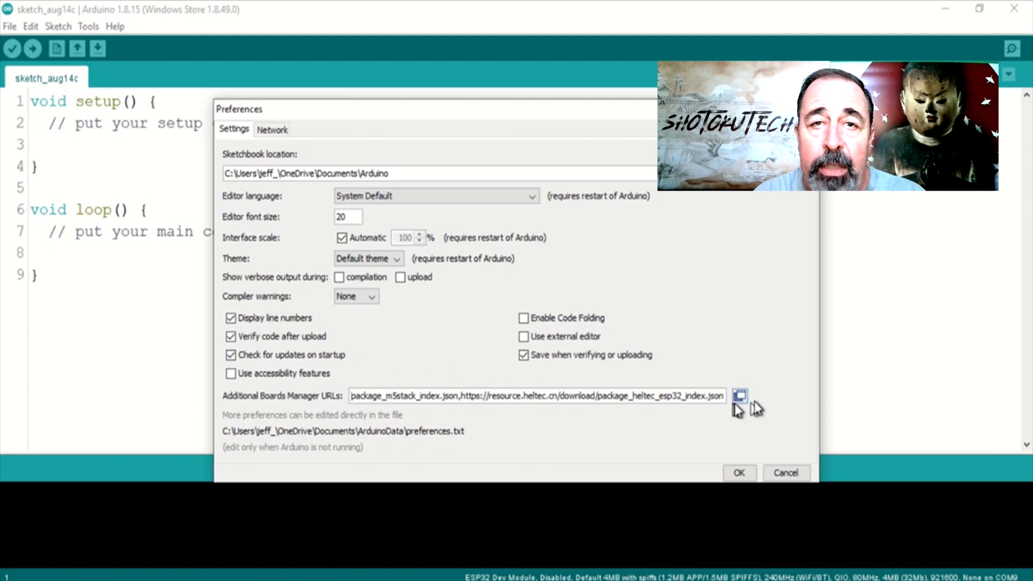
click(740, 396)
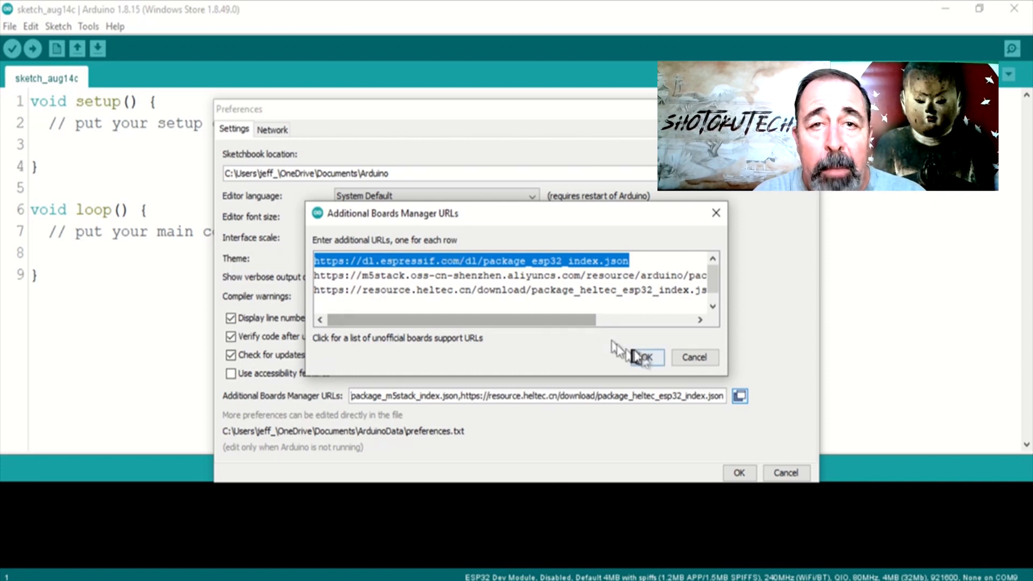
click(644, 357)
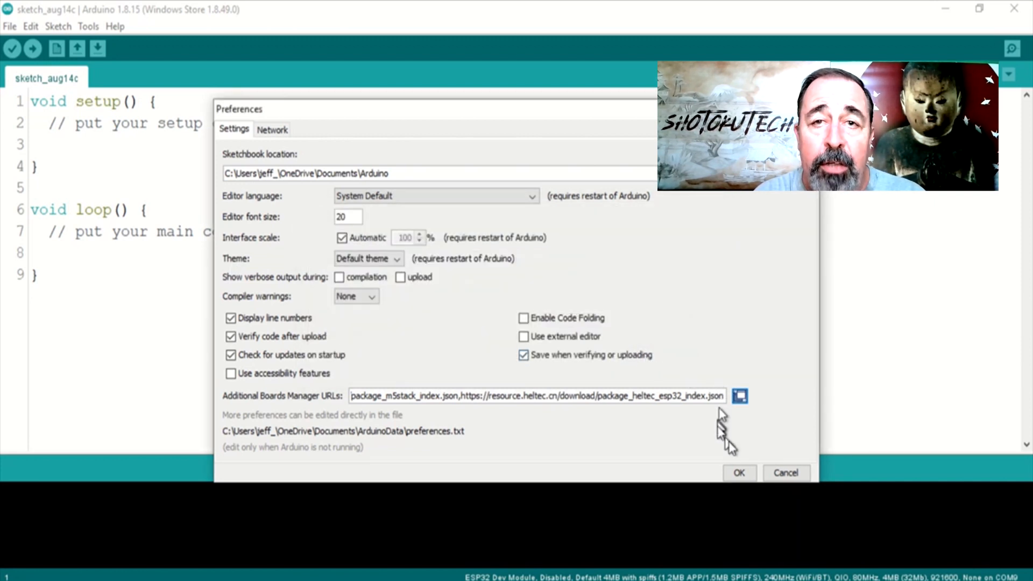
click(88, 26)
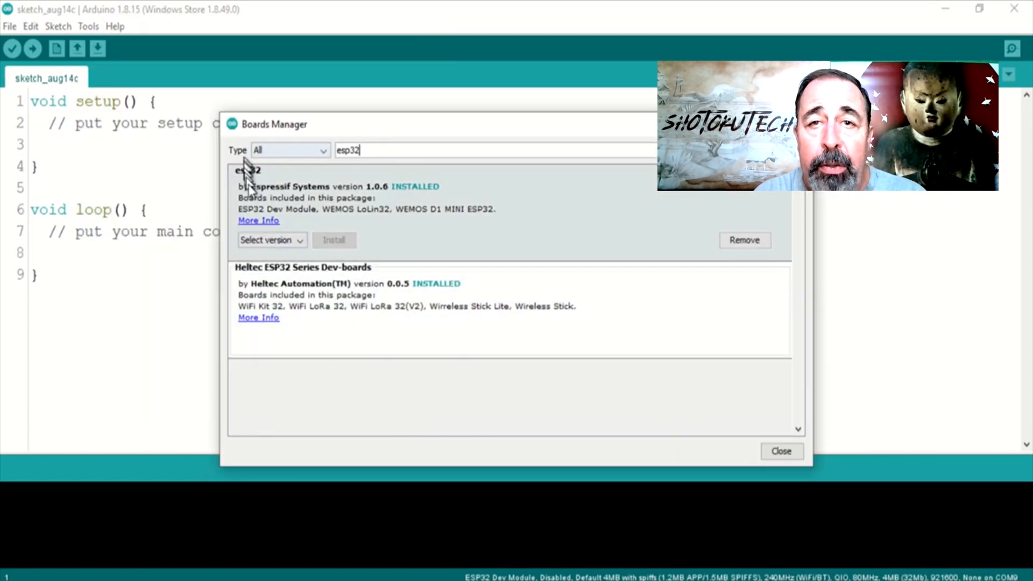
mouse_move(310, 250)
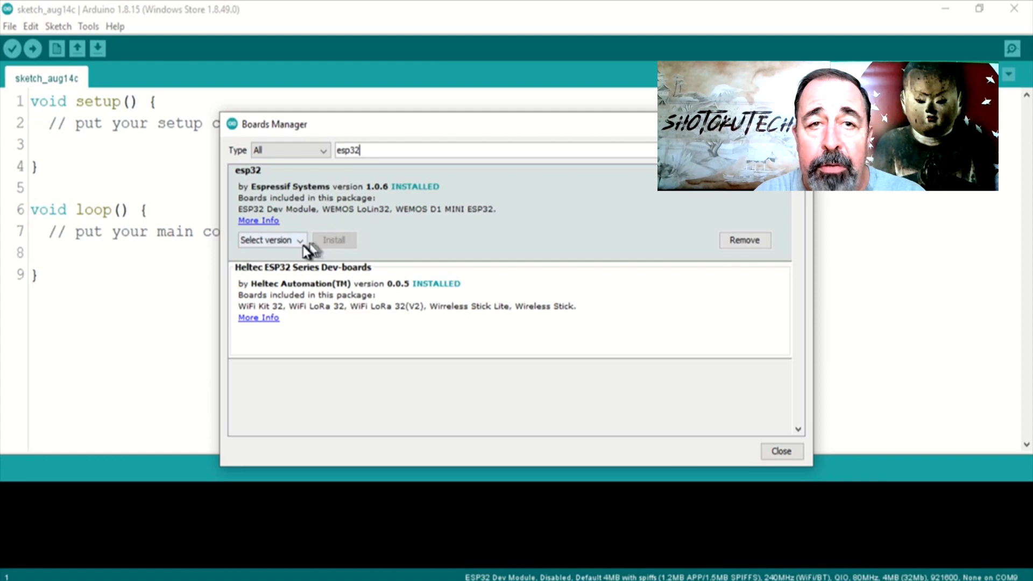
Check the available esp32 board package versions and browse the TFT_eSPI example sketches
click(88, 26)
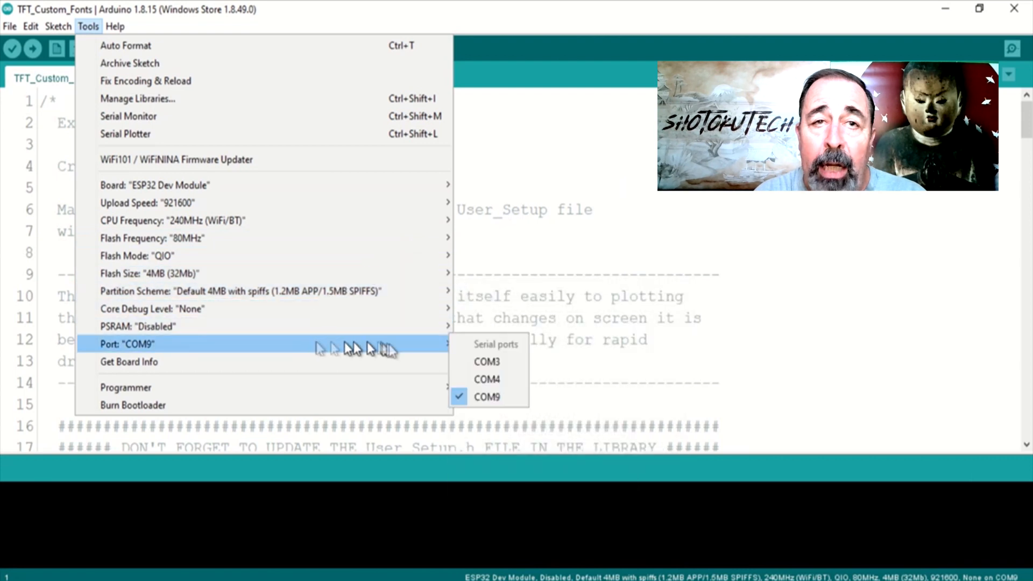
mouse_move(455, 287)
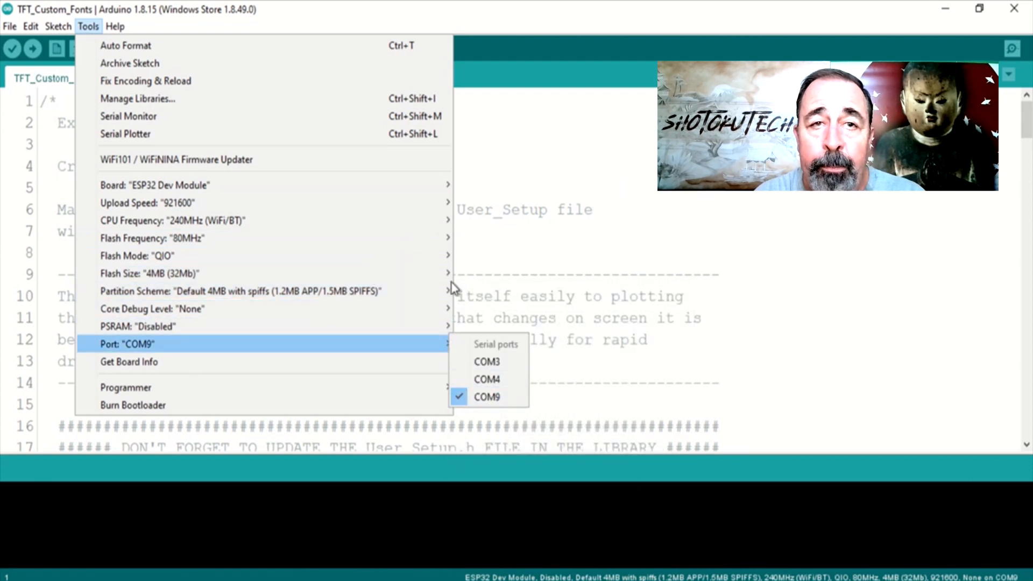
click(9, 26)
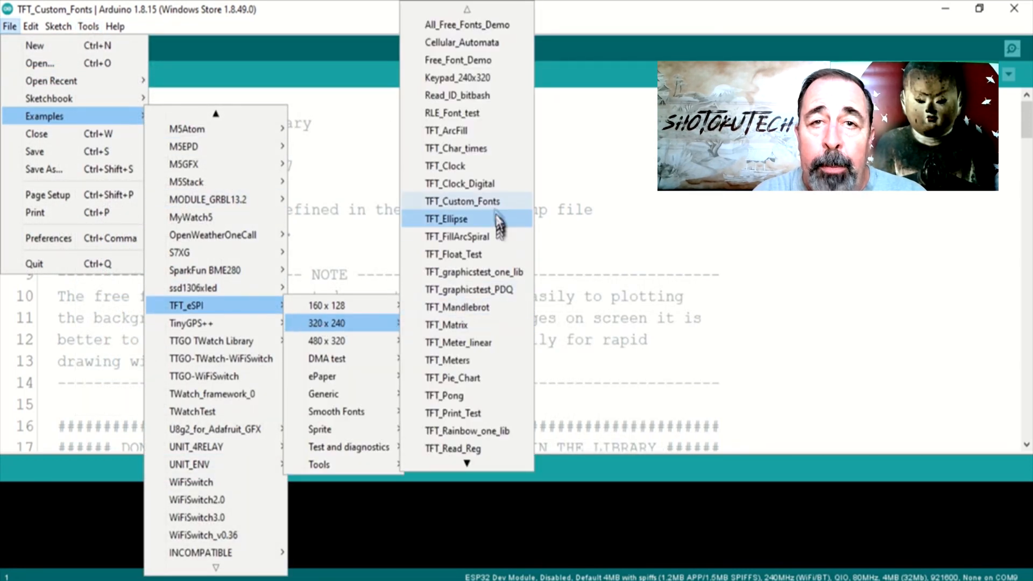
click(462, 201)
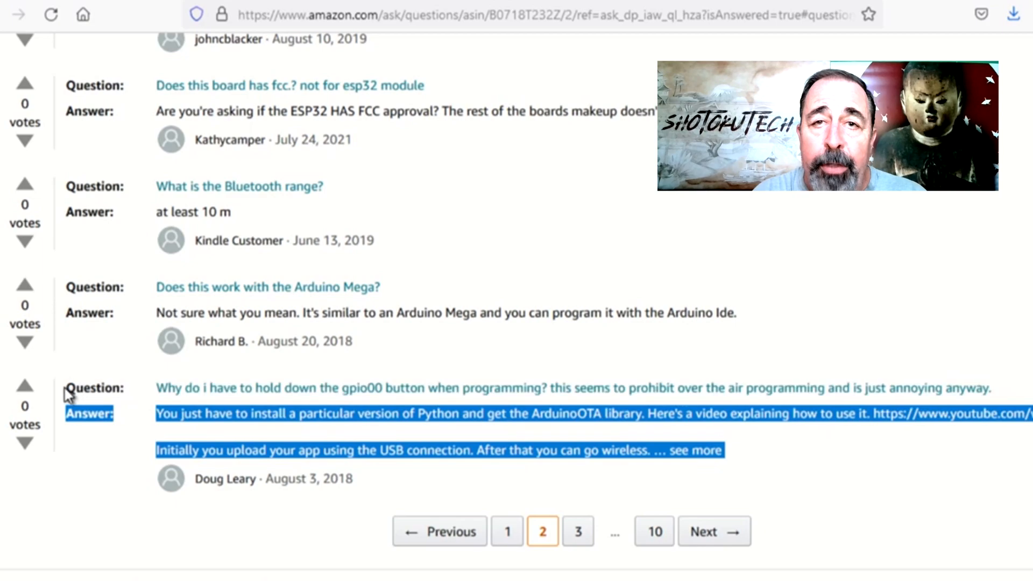
Read the Amazon answer on holding gpio00, then return to FactoryTest20210721
click(909, 414)
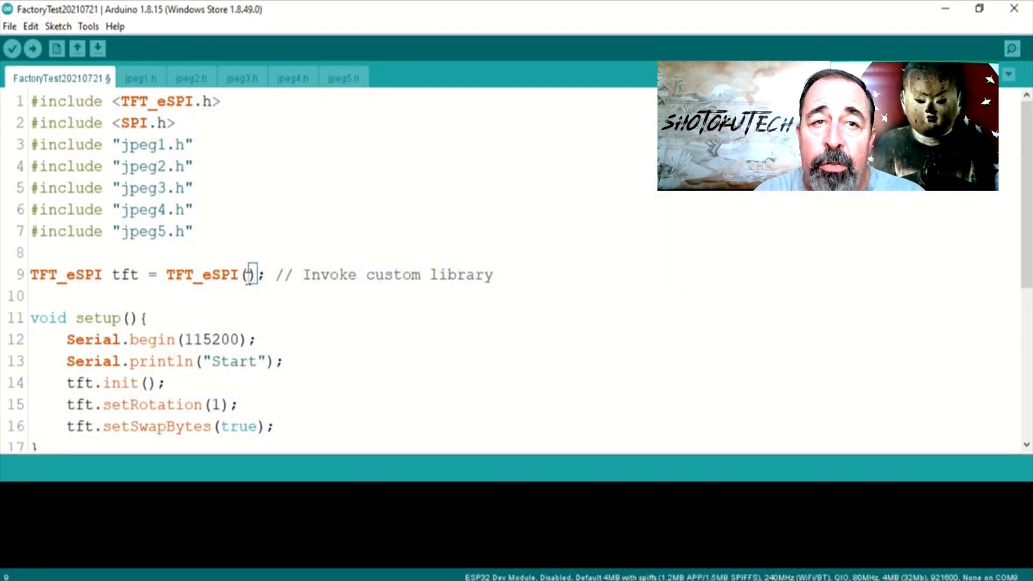
Inspect loop()'s 240x135 pushImage calls for jpeg1–jpeg5, then go to Rinky-Dink ImageConverter
scroll(down, 3)
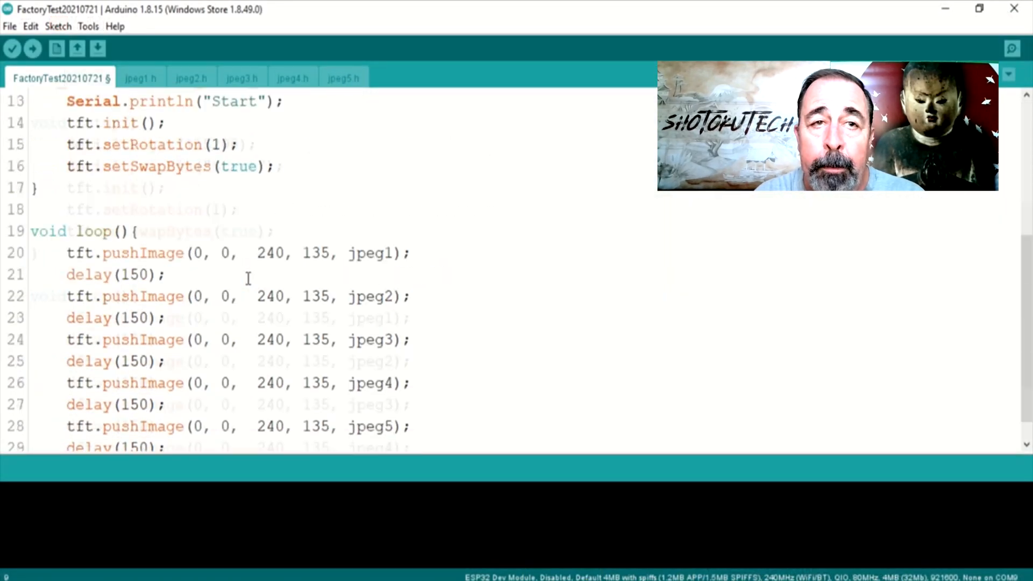
click(32, 48)
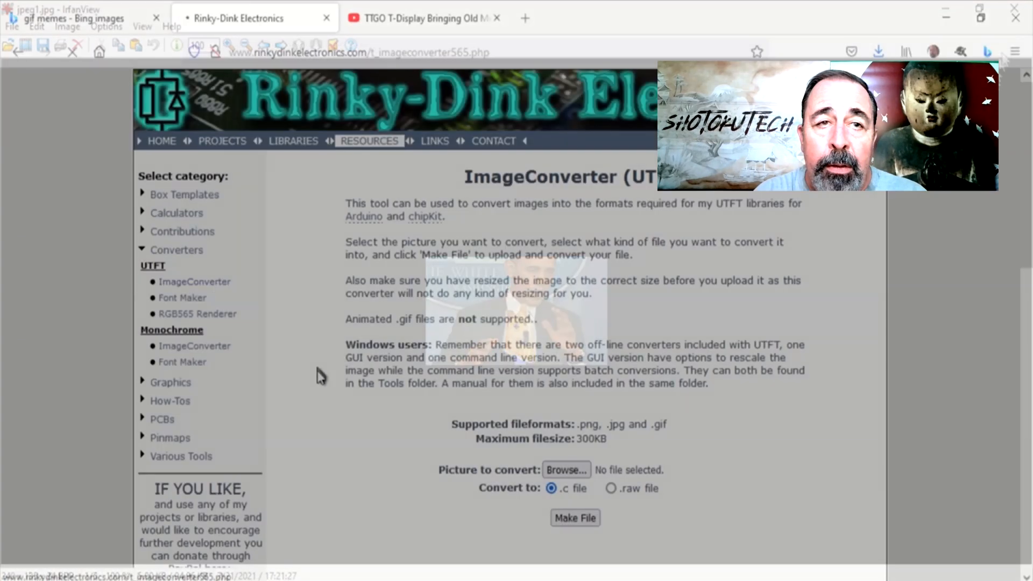
Convert jpeg1.jpg to jpeg1.c in ImageConverter, download it and rename it jpeg1.h
click(566, 470)
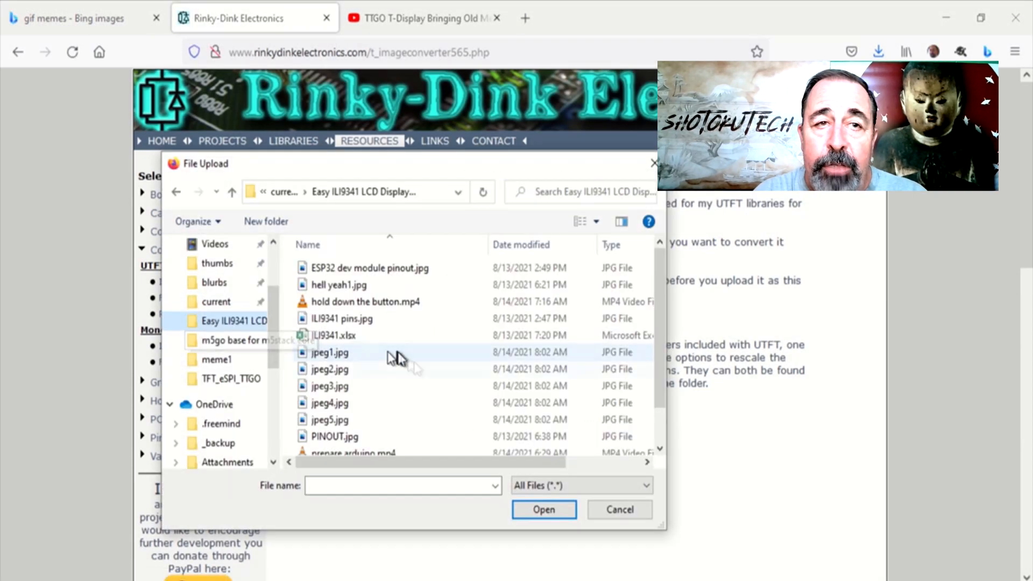
click(543, 510)
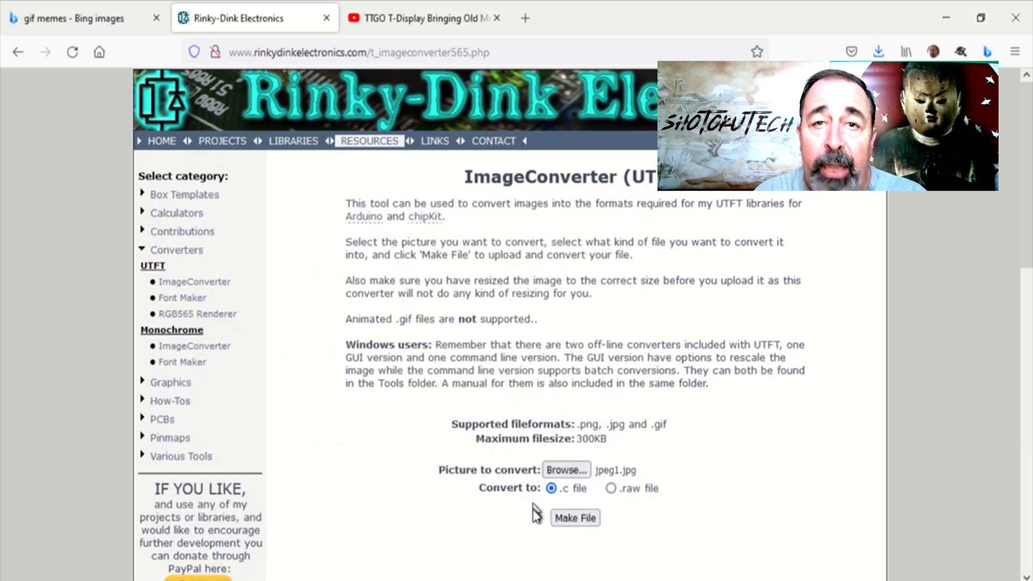
click(574, 518)
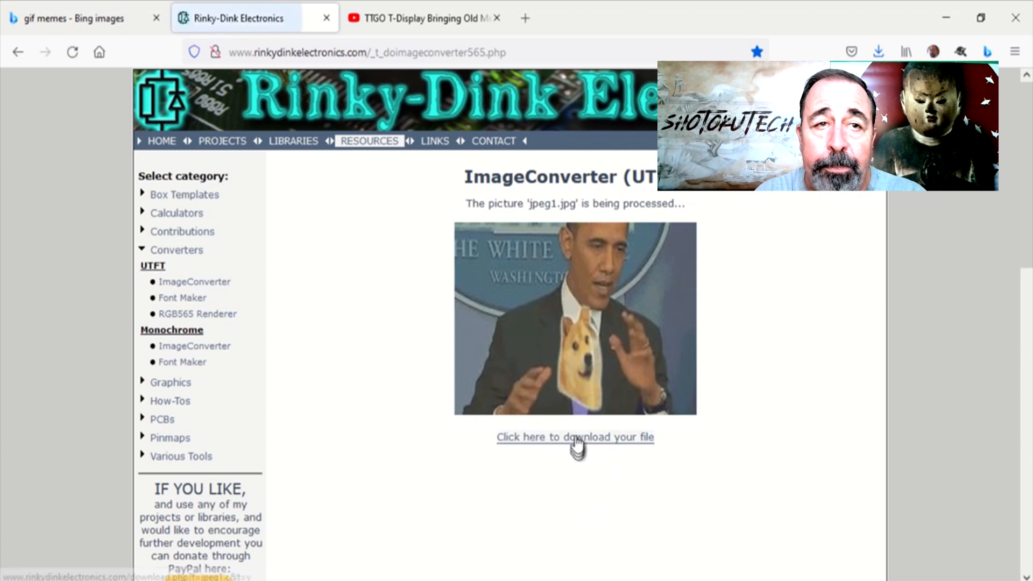
mouse_move(575, 441)
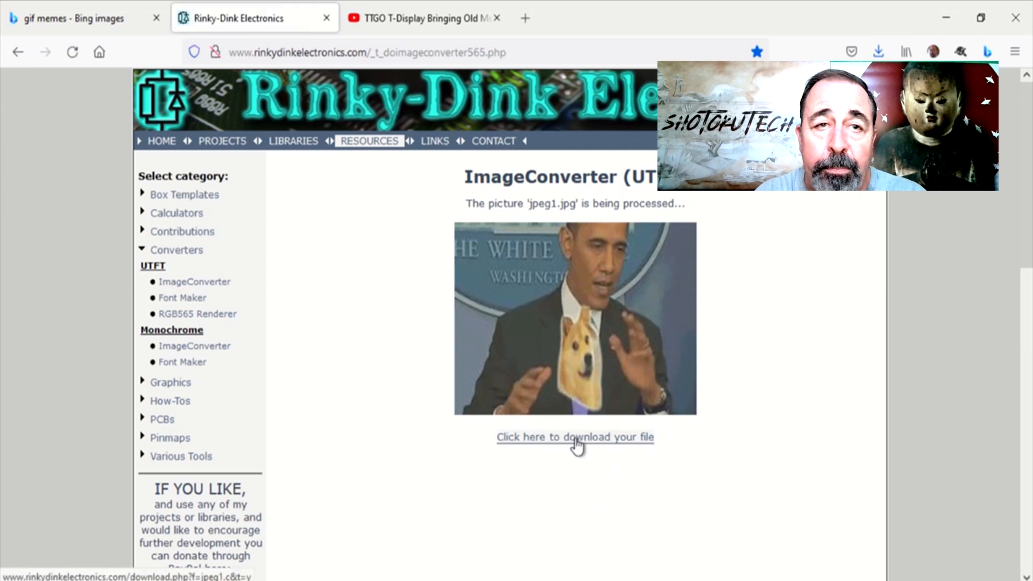
click(575, 437)
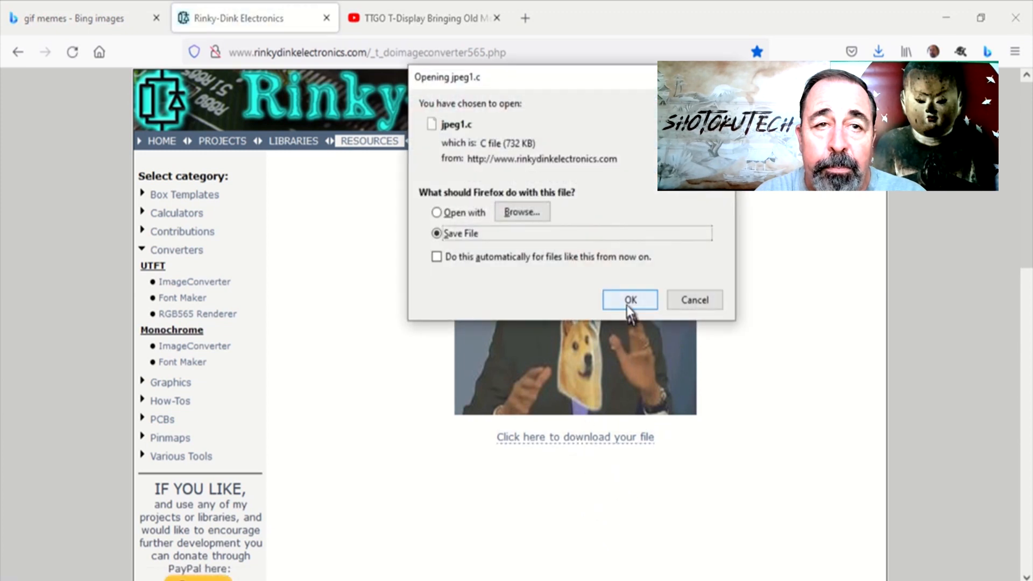
click(629, 300)
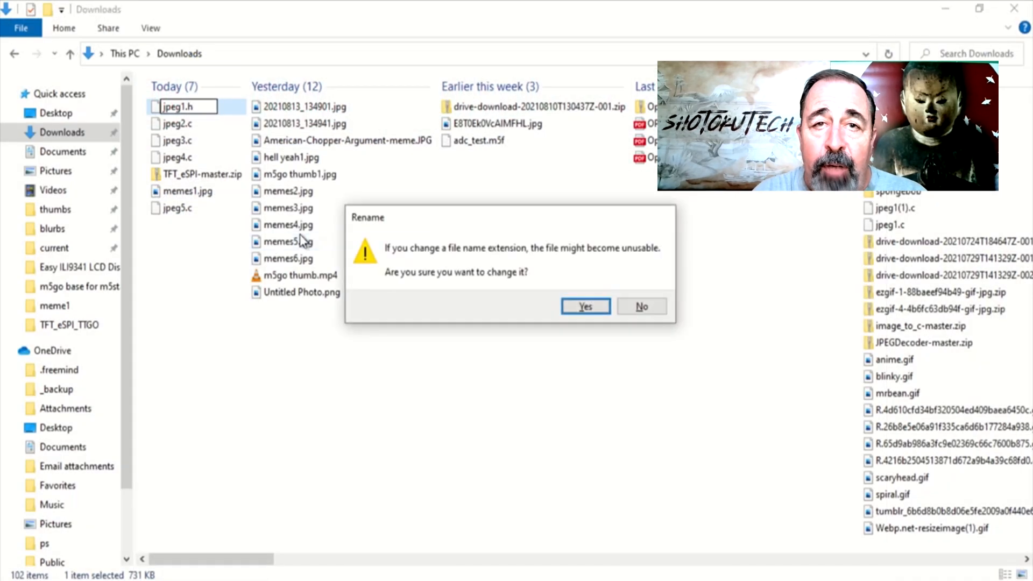
click(584, 305)
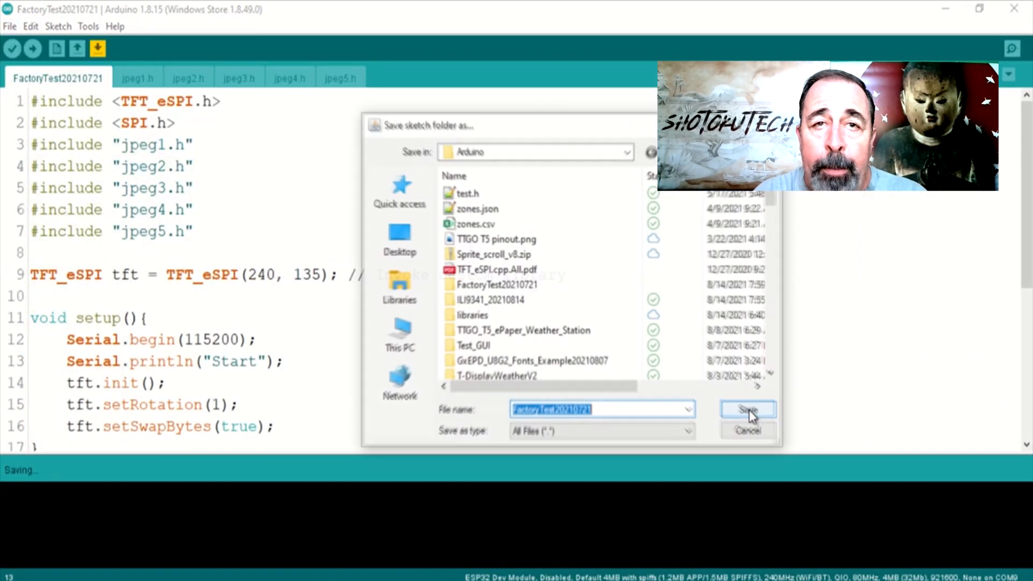
double_click(495, 299)
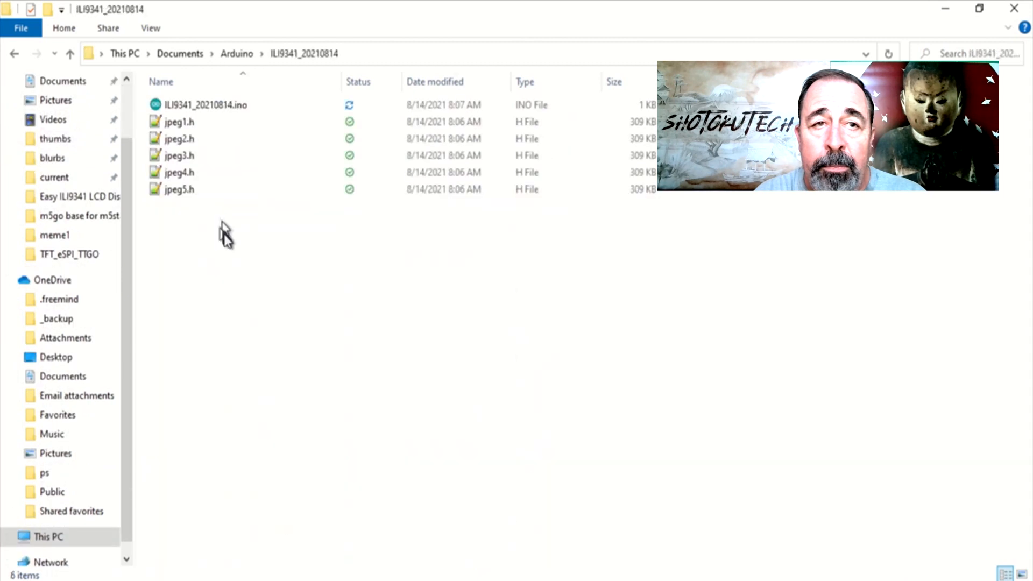
Open ILI9341_20210814 and delete '240, 135' from the TFT_eSPI constructor
double_click(205, 105)
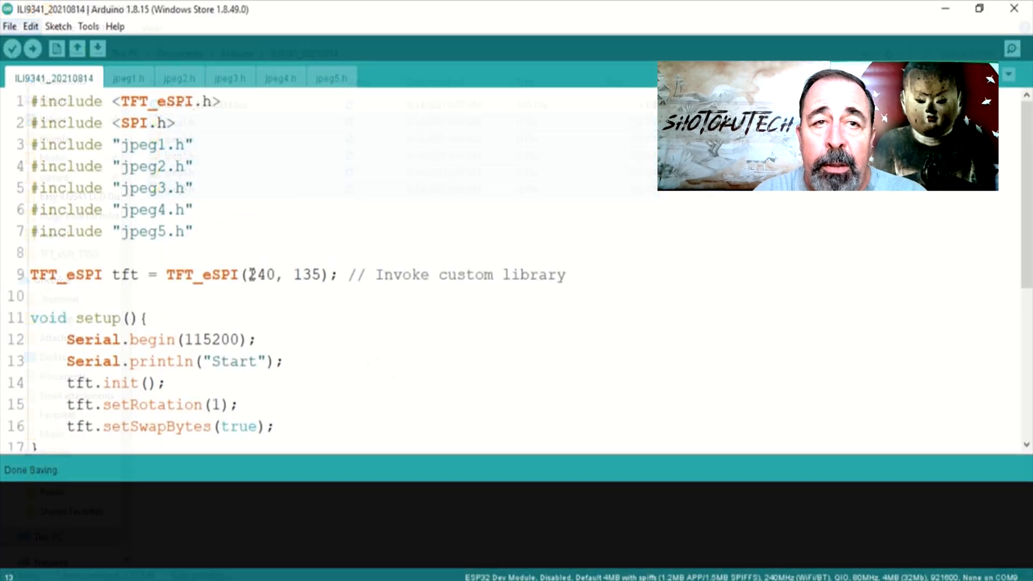
click(314, 275)
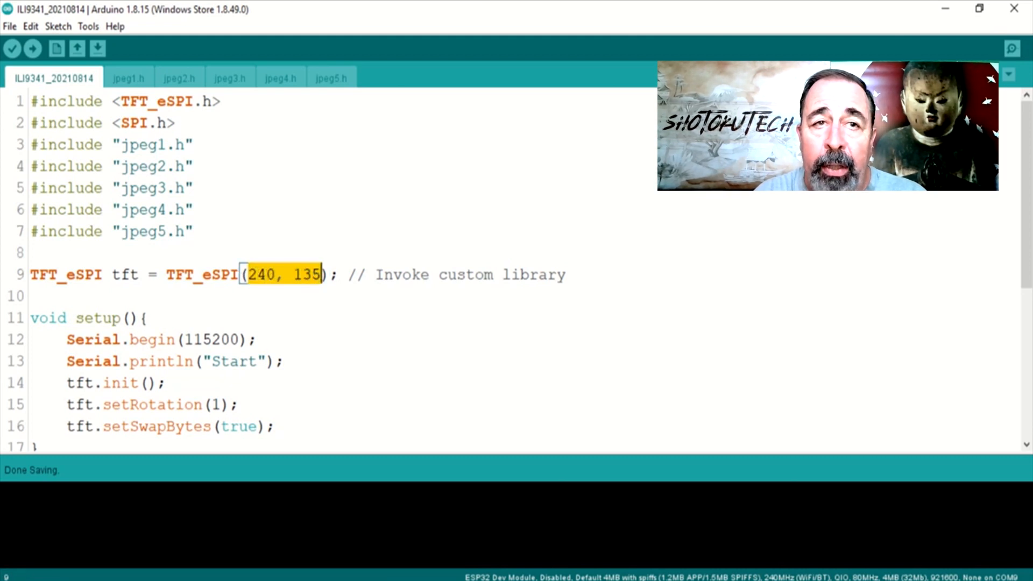
key(Delete)
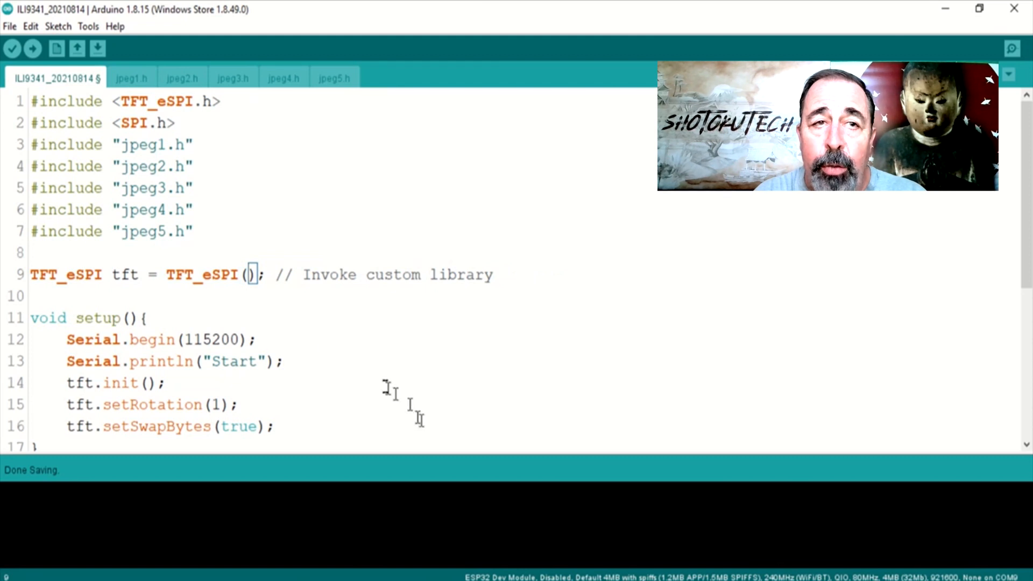
Replace the 240 width with 320 in every pushImage call
scroll(down, 3)
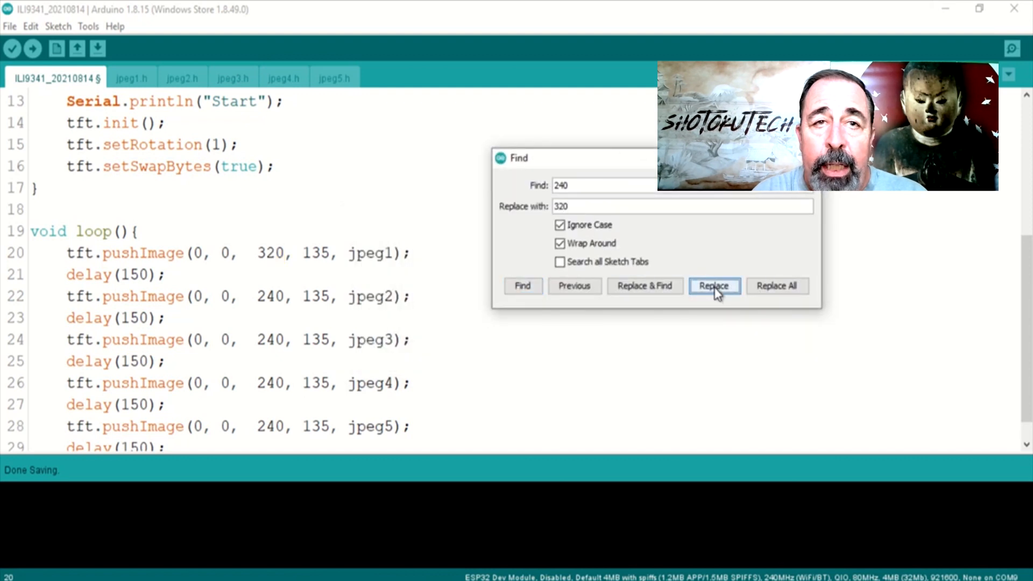
click(713, 285)
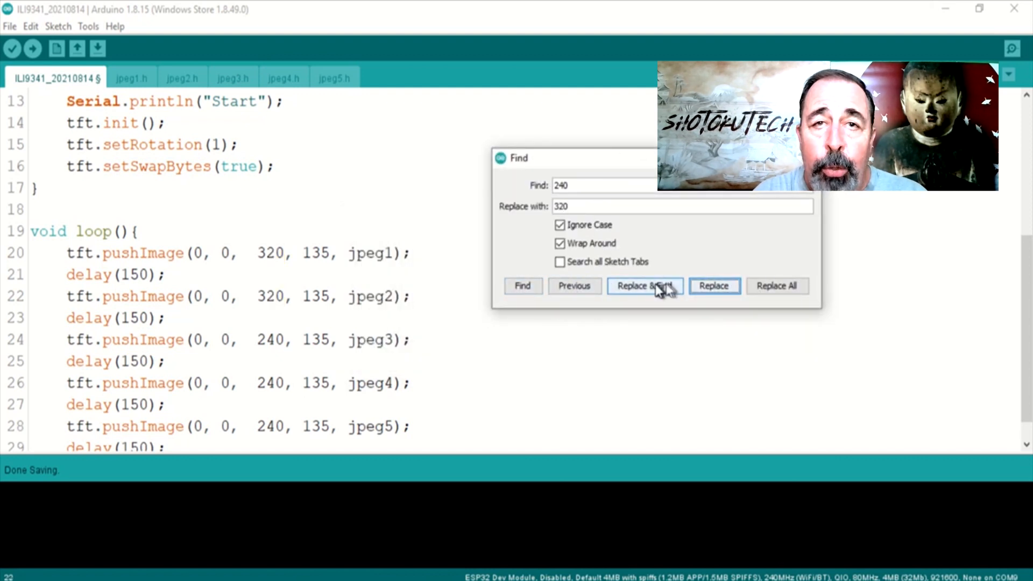
click(644, 285)
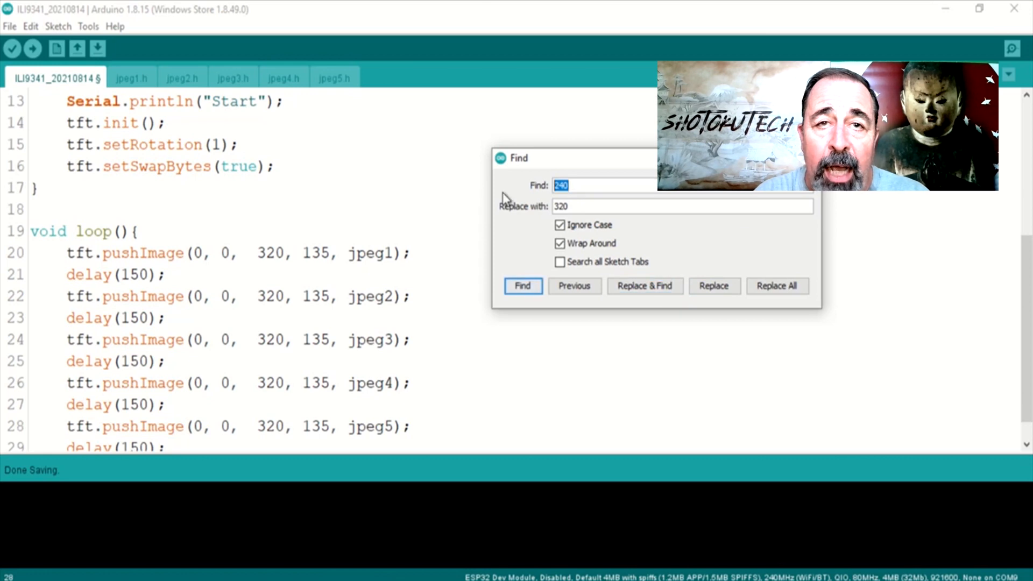
click(643, 285)
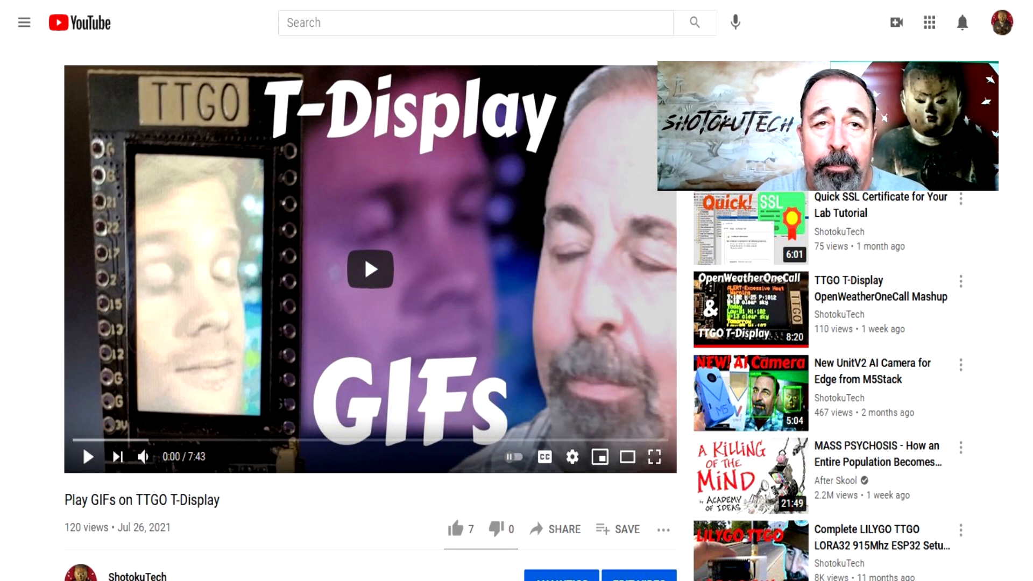
Save the dancing SpongeBob and Patrick GIF from Bing Images to Downloads as giphy.gif
click(79, 18)
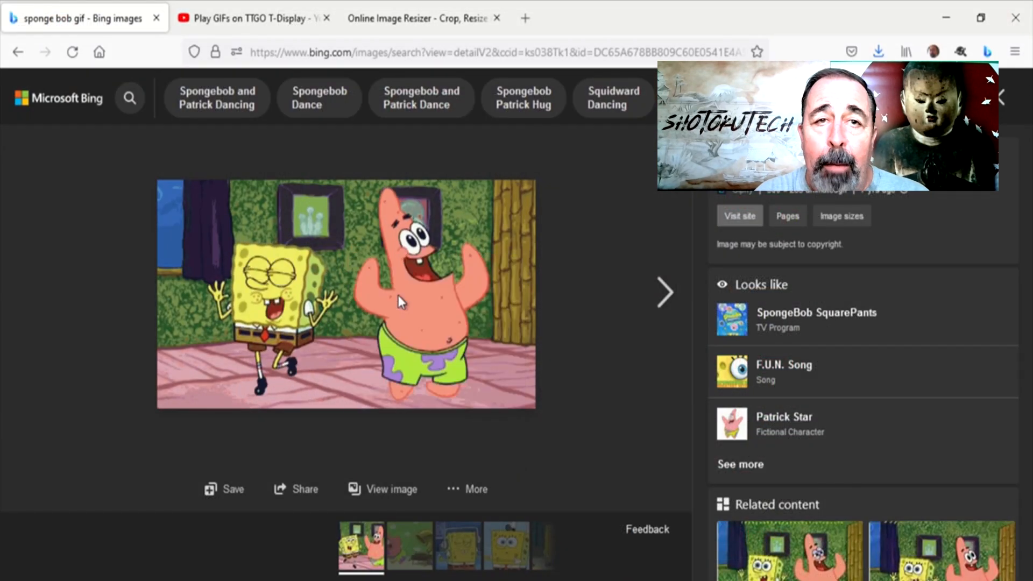
click(224, 489)
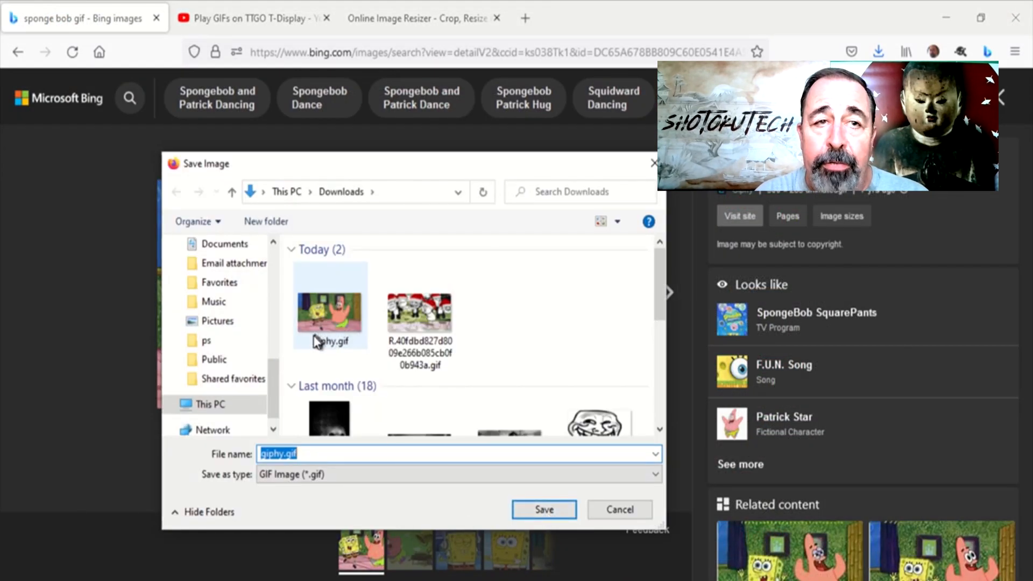
click(543, 510)
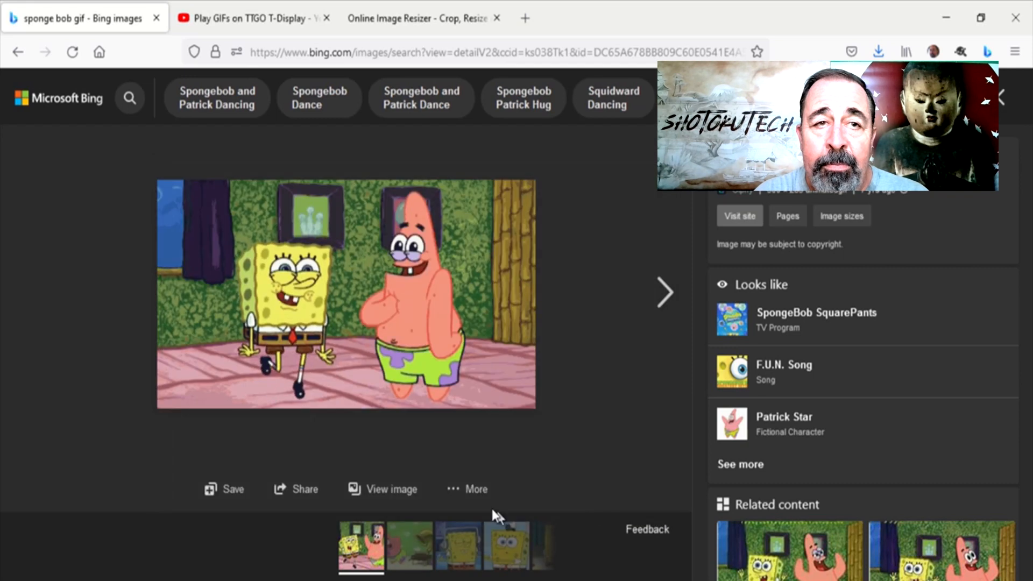
click(422, 18)
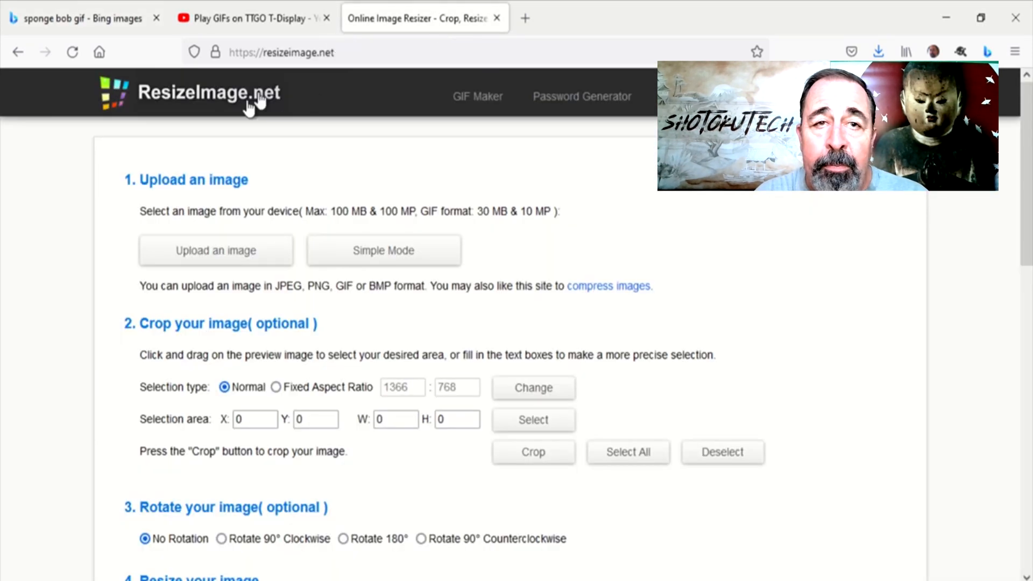
Upload giphy.gif from Downloads to ResizeImage.net
click(215, 250)
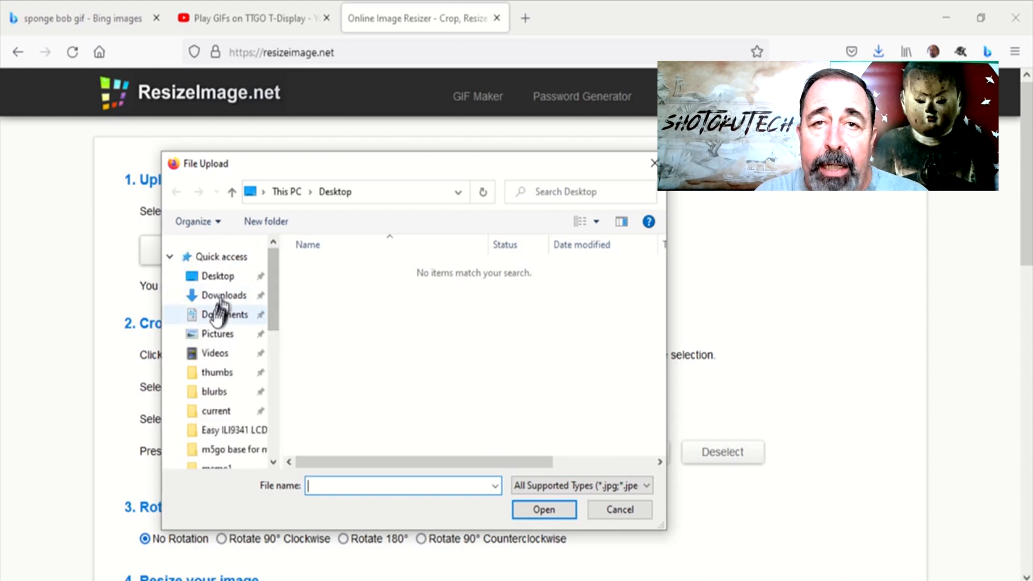
click(223, 295)
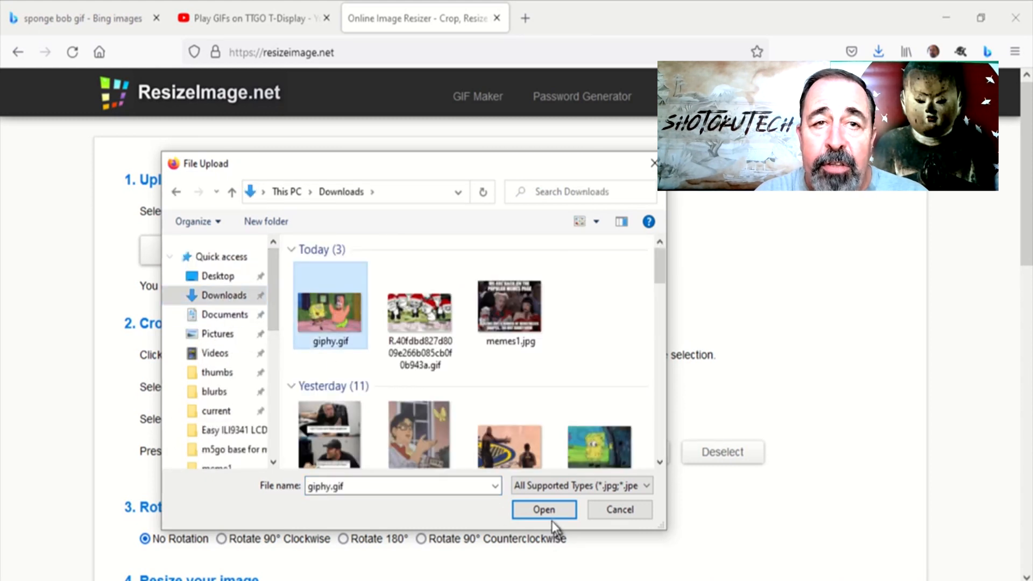
click(543, 510)
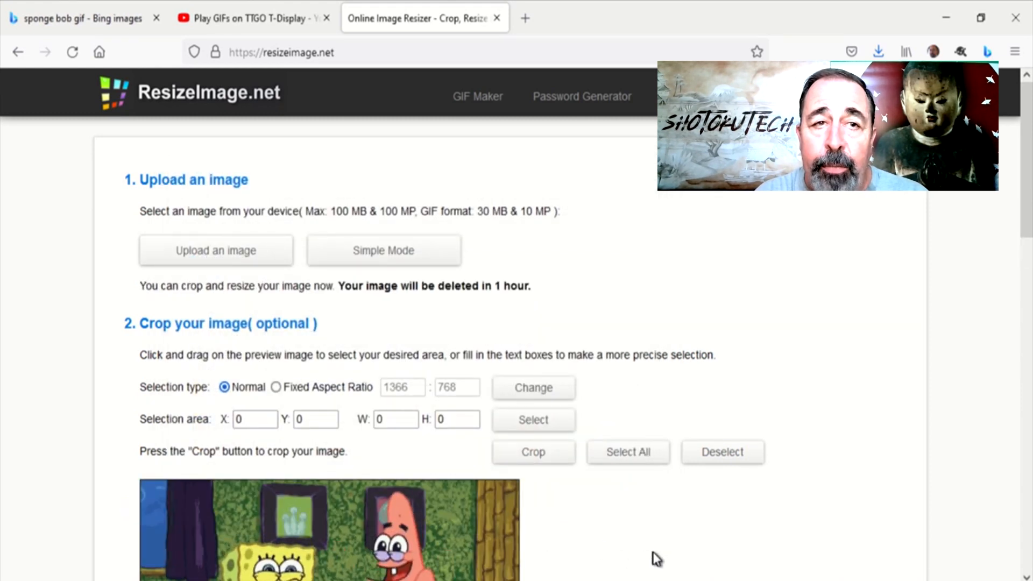
scroll(down, 3)
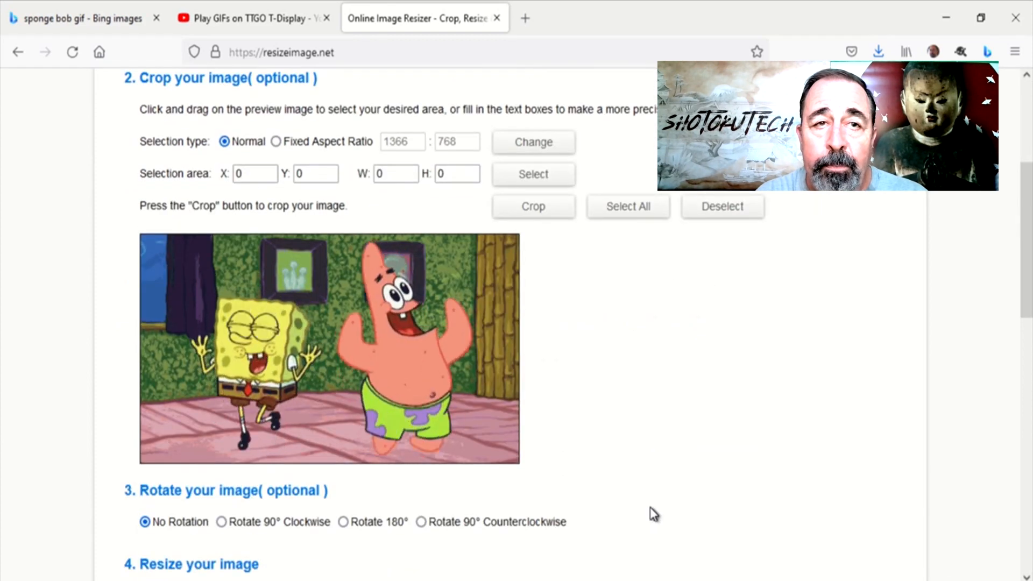
scroll(down, 3)
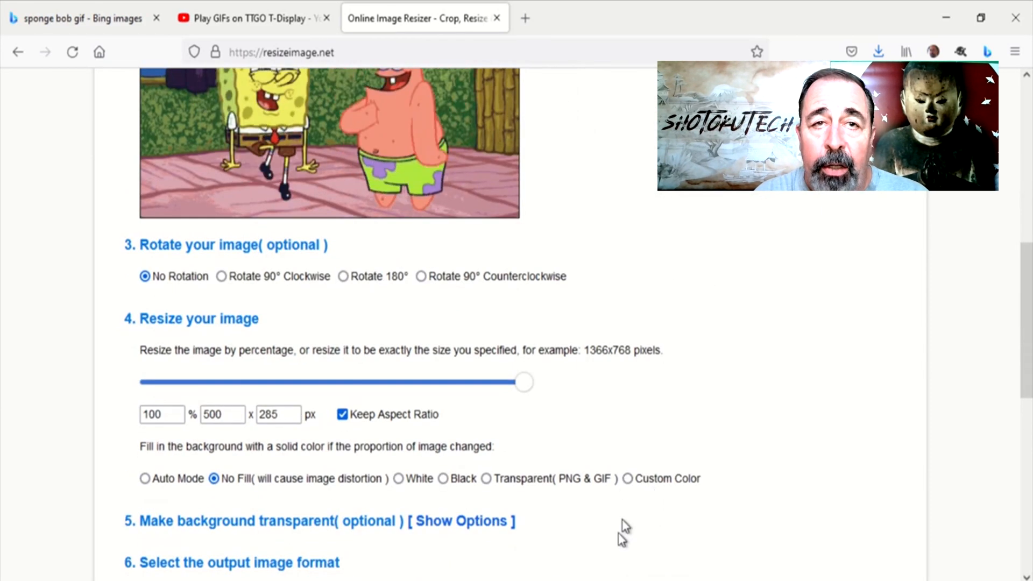
Resize to 320x240 with level 3 optimization and 64 colours, then download the result
click(342, 413)
text(320)
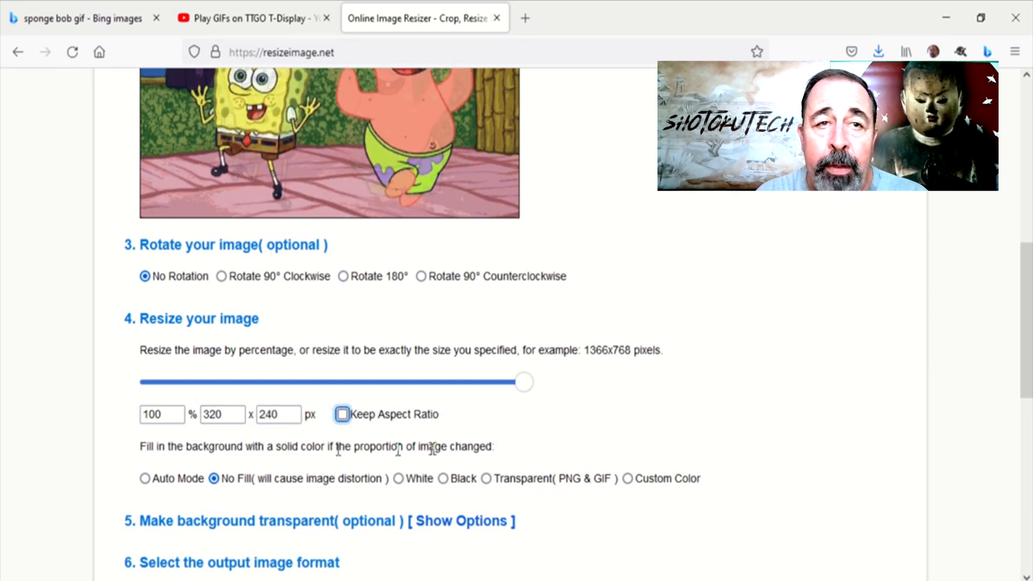
scroll(down, 3)
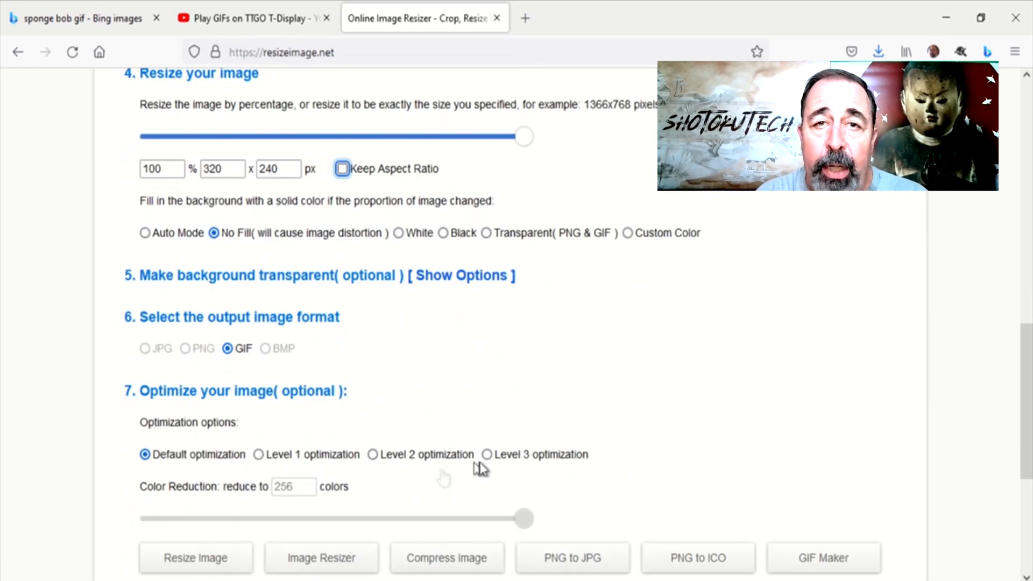
click(486, 454)
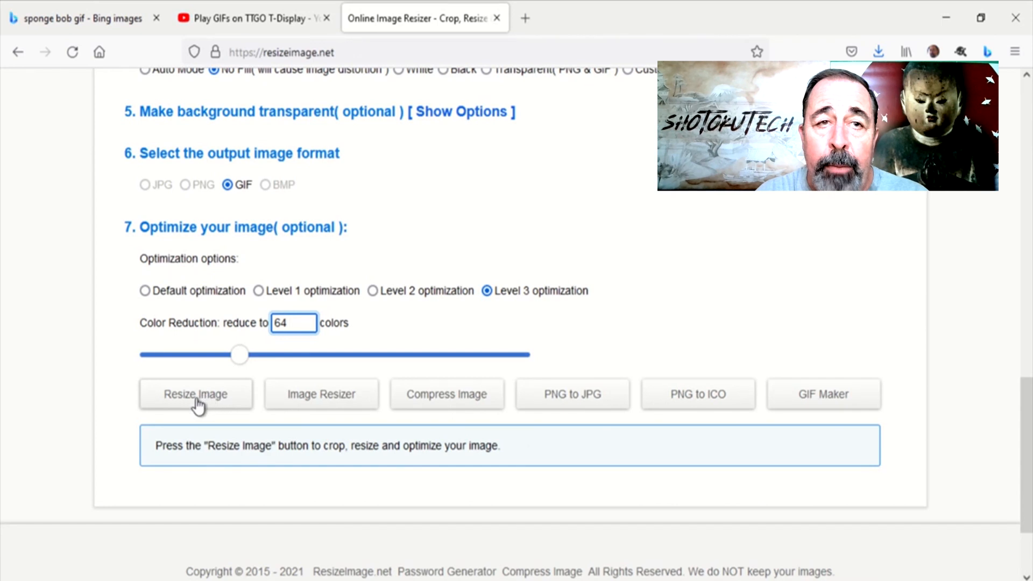
click(195, 394)
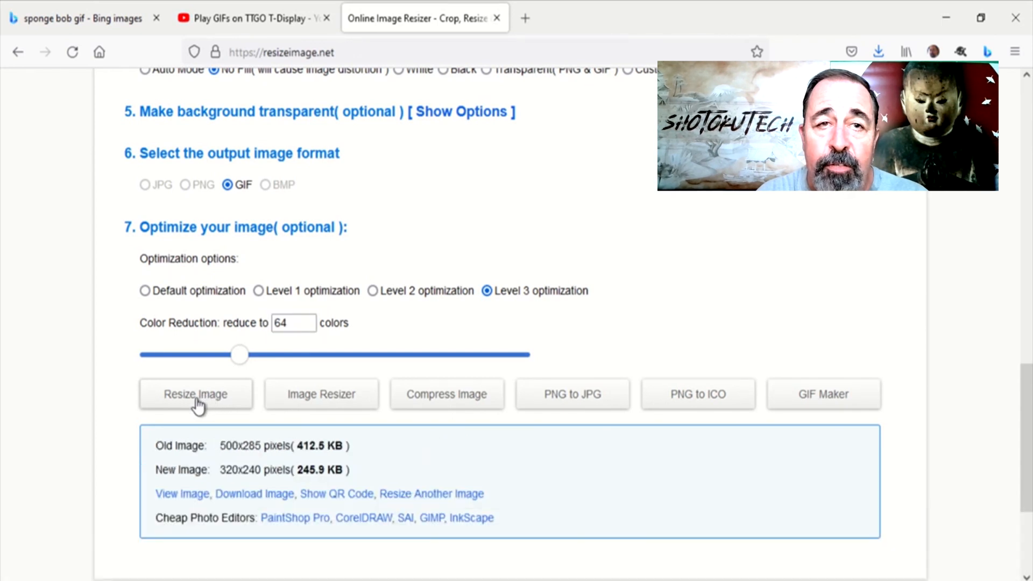
mouse_move(254, 493)
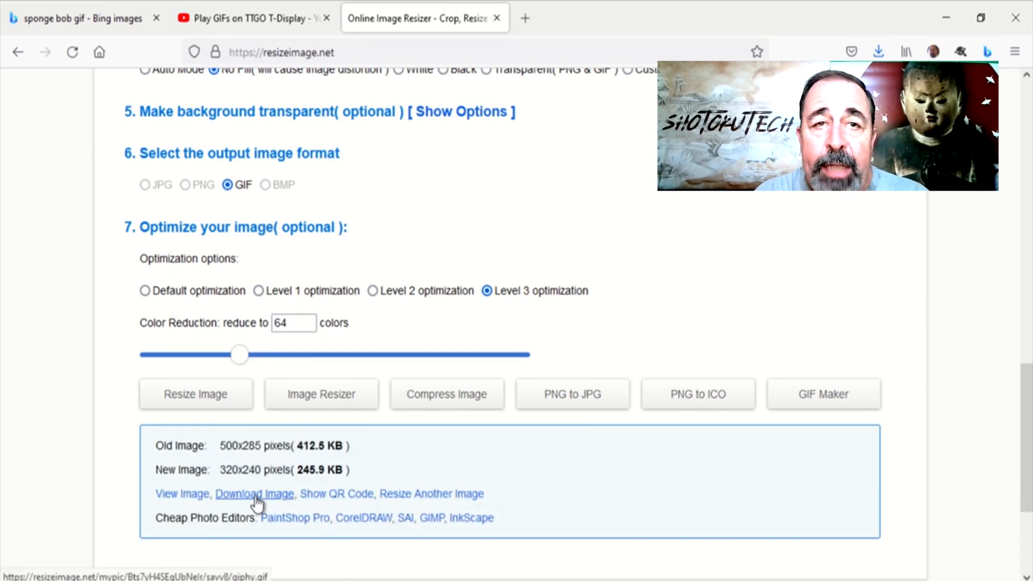
click(254, 493)
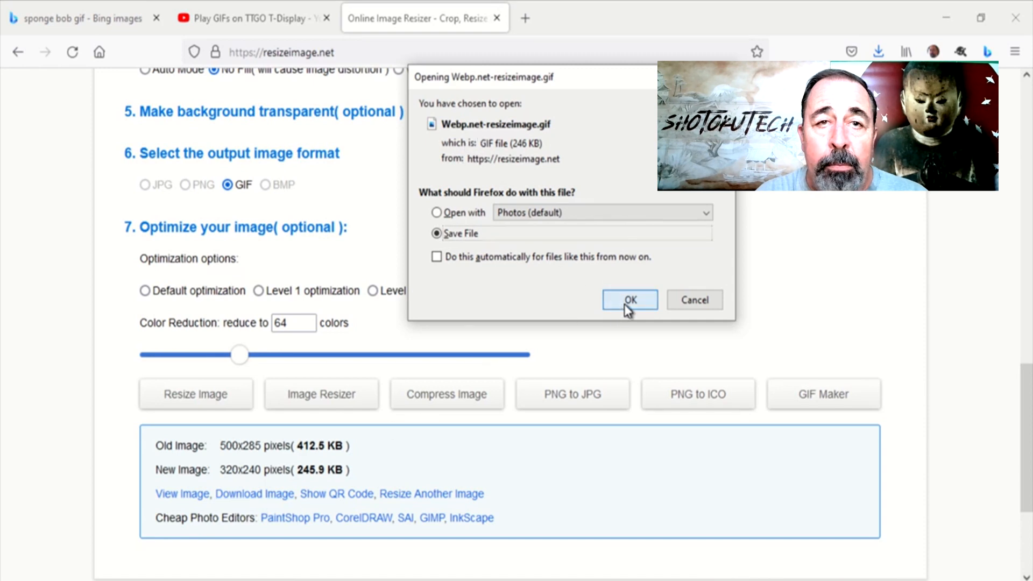
click(629, 300)
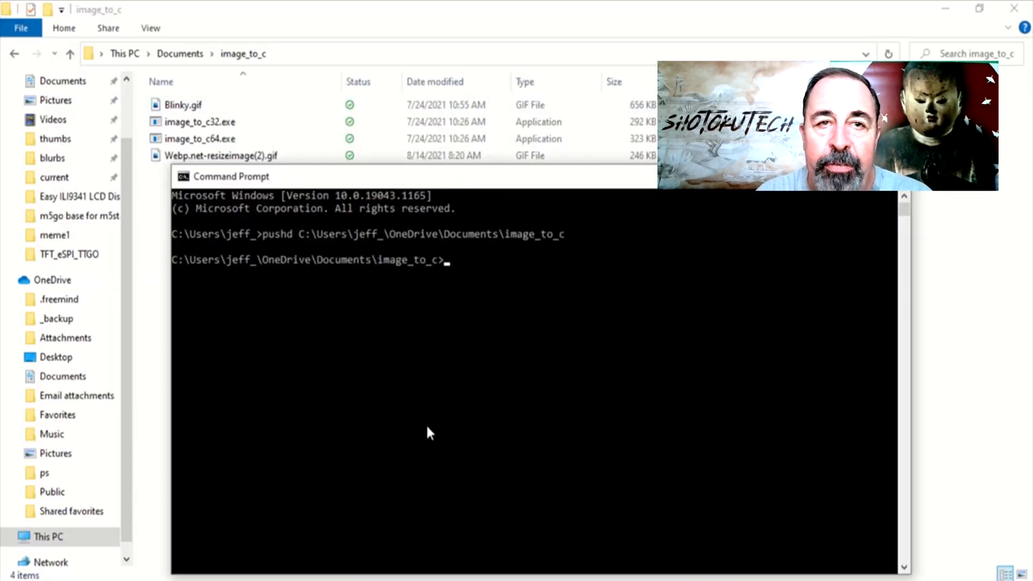
Run image_to_c64.exe on webp.net-resizeimage(2).gif to produce out.h, then select it
text(image_to_c64.exe)
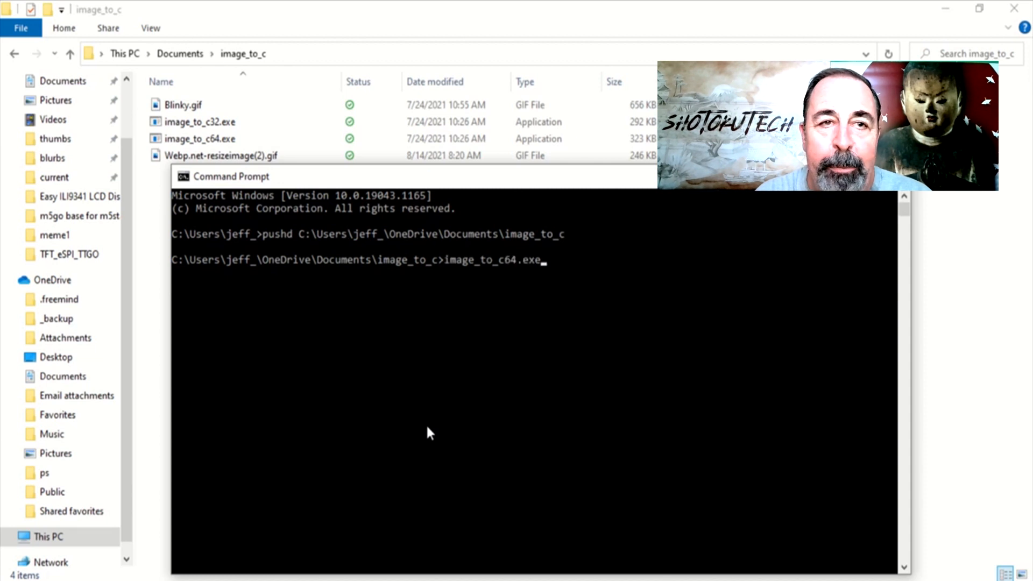
text(webp.)
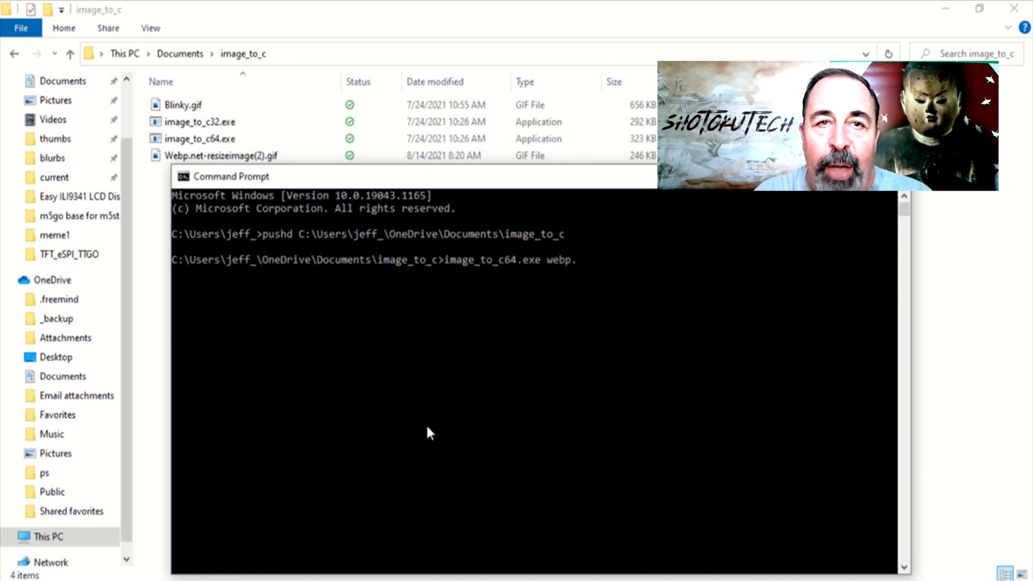
text(net-resiz)
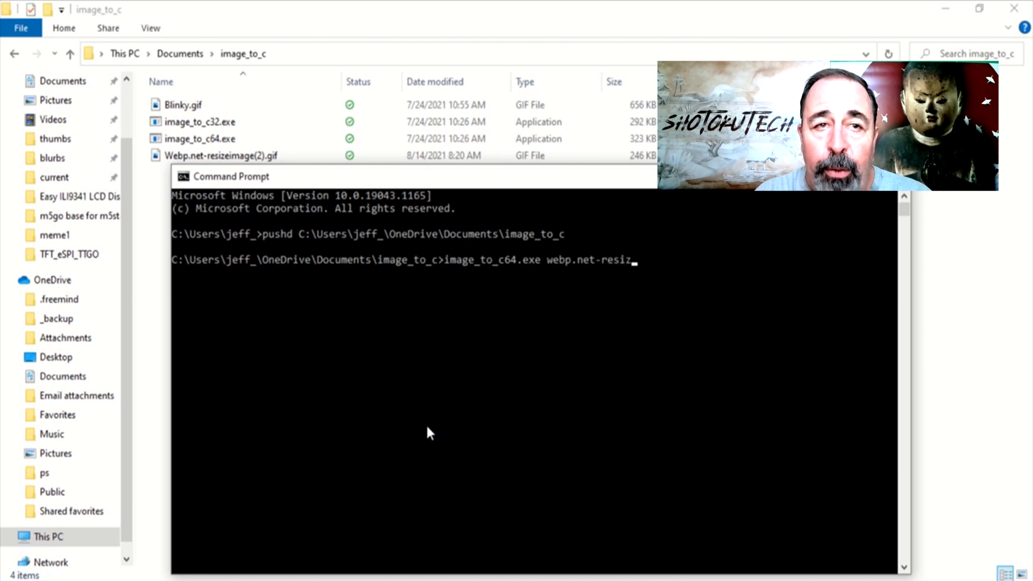
text(image(2).)
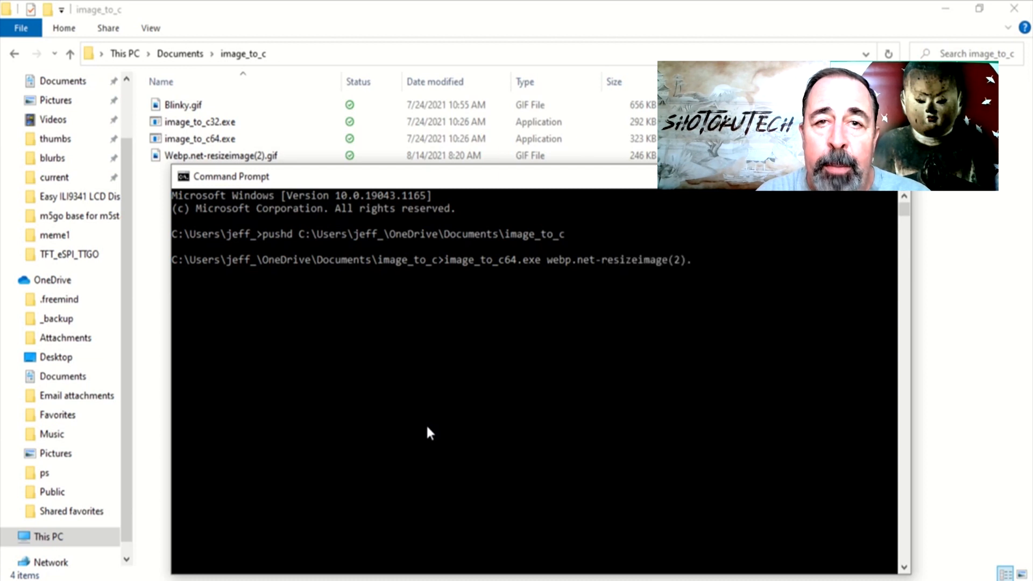
key(Return)
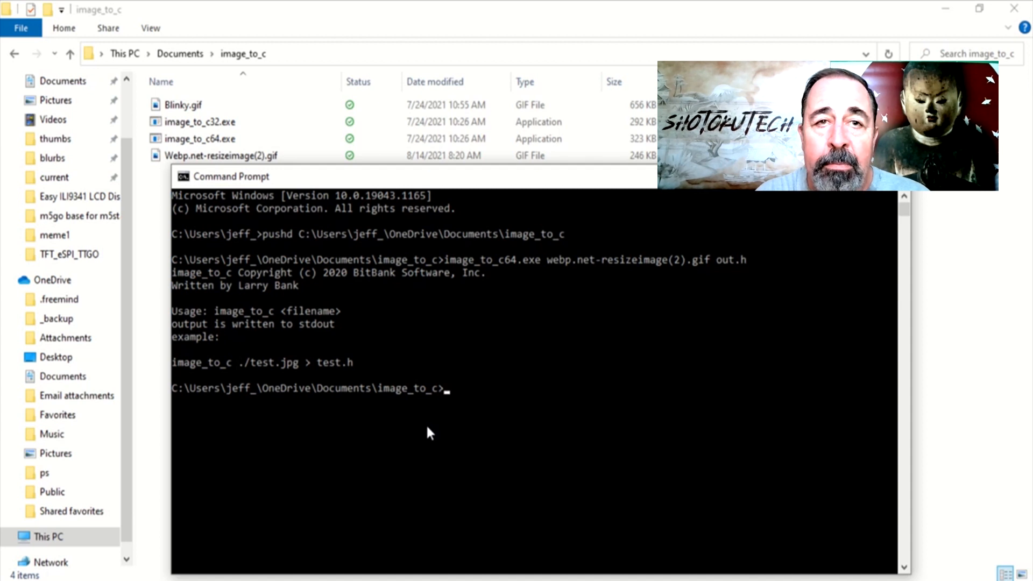
text(image_to_c64.exe webp.net-resizeimage(2).gif out.h)
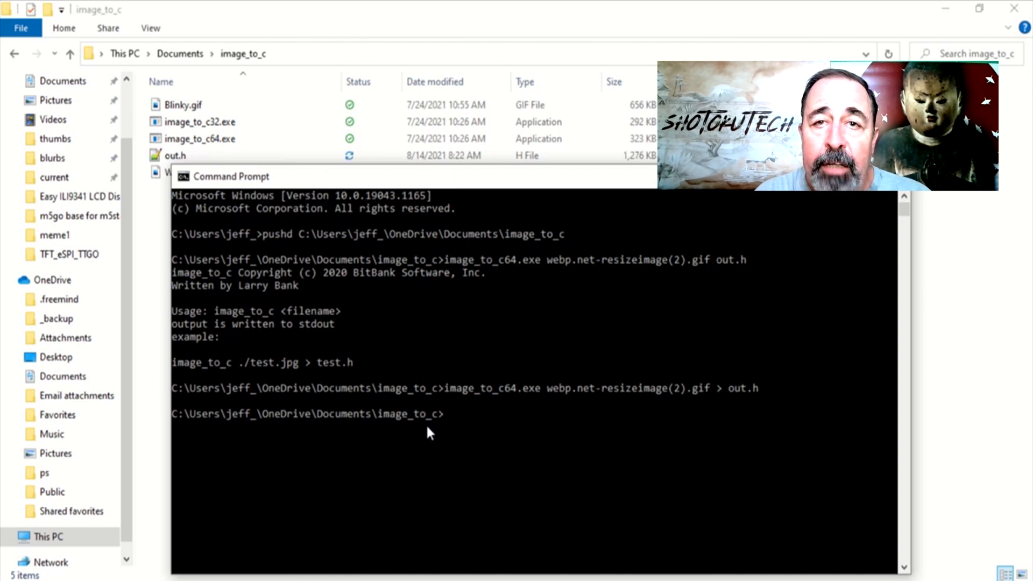
mouse_move(966, 203)
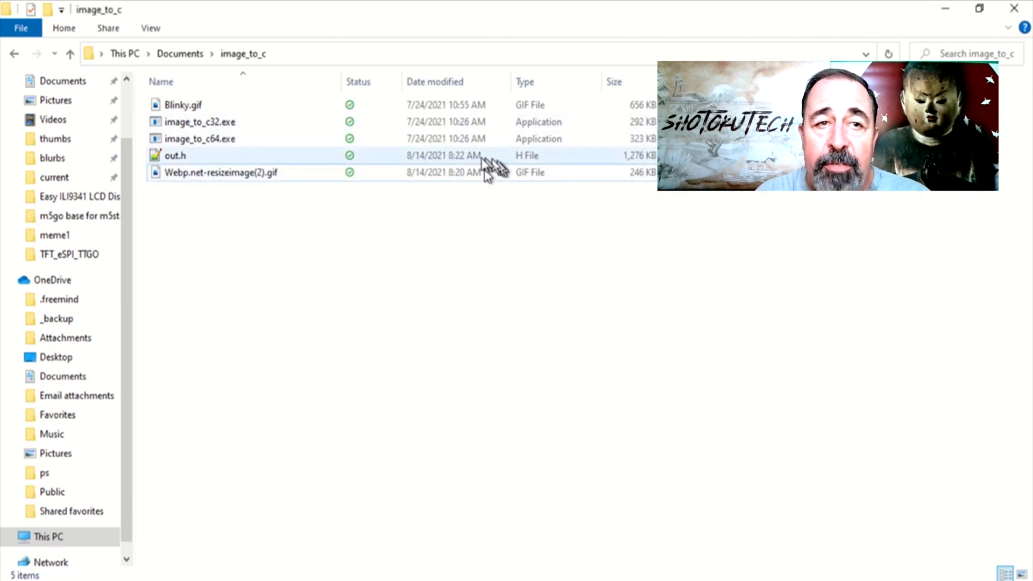
click(175, 156)
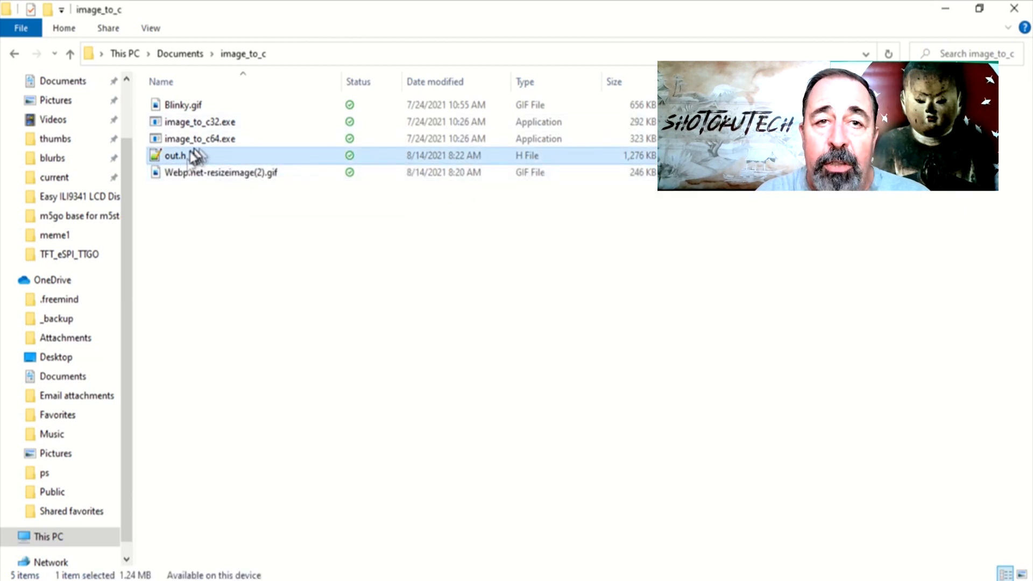
mouse_move(191, 158)
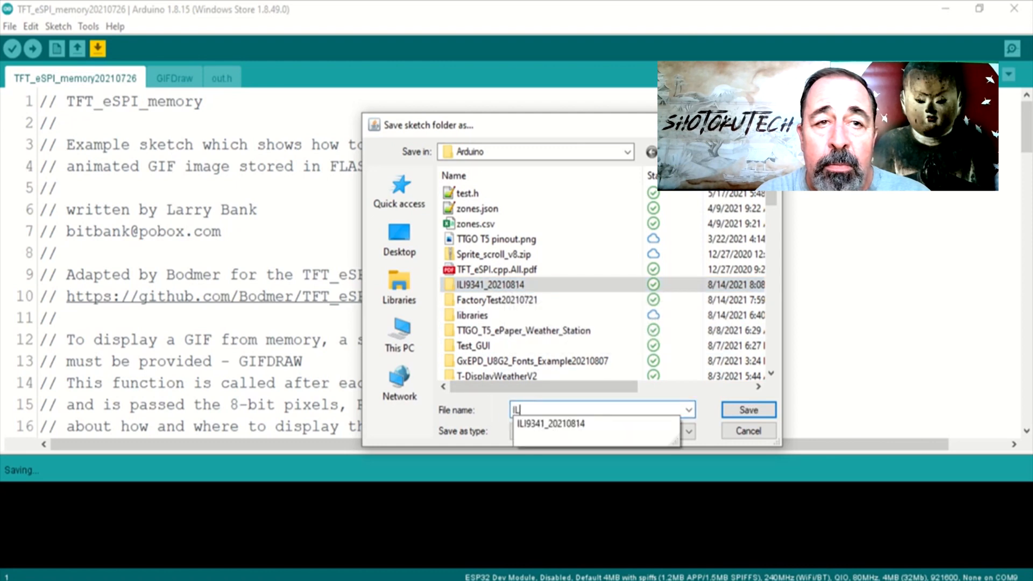
Save the sketch as ILI9341_GIF and rename the GIF array in out.h to spongebob
text(ILI9341_GIF)
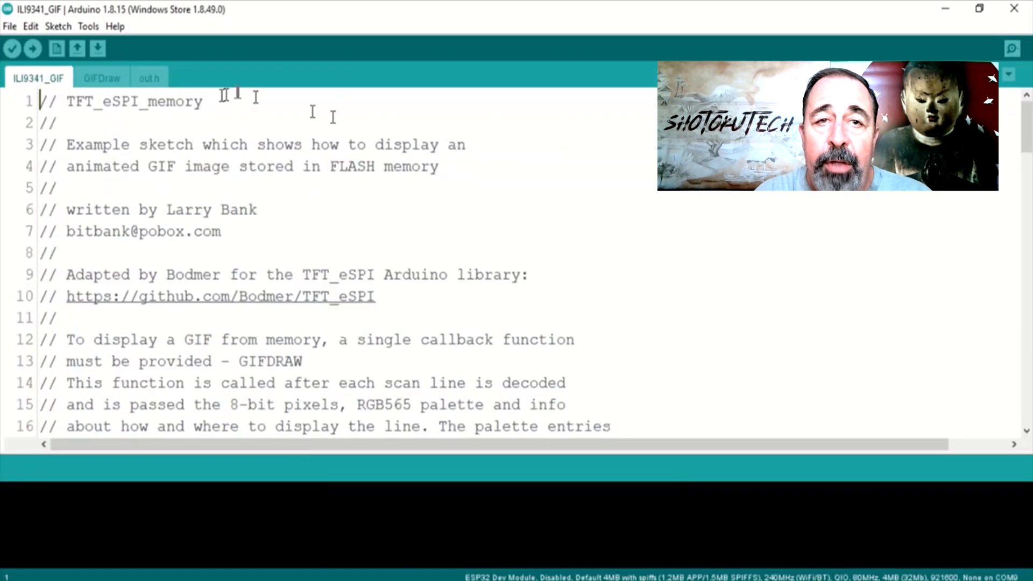
click(149, 77)
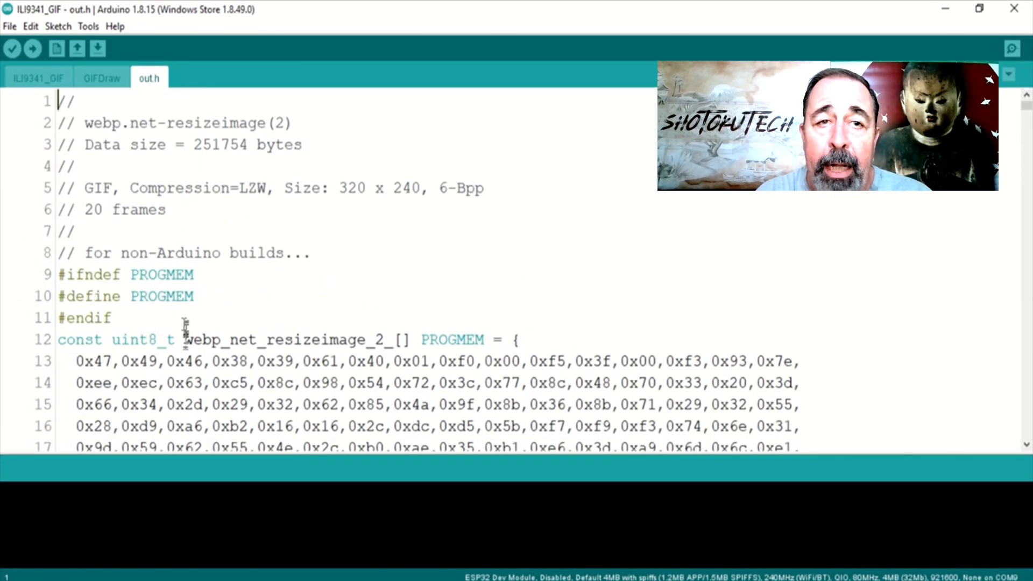
double_click(284, 340)
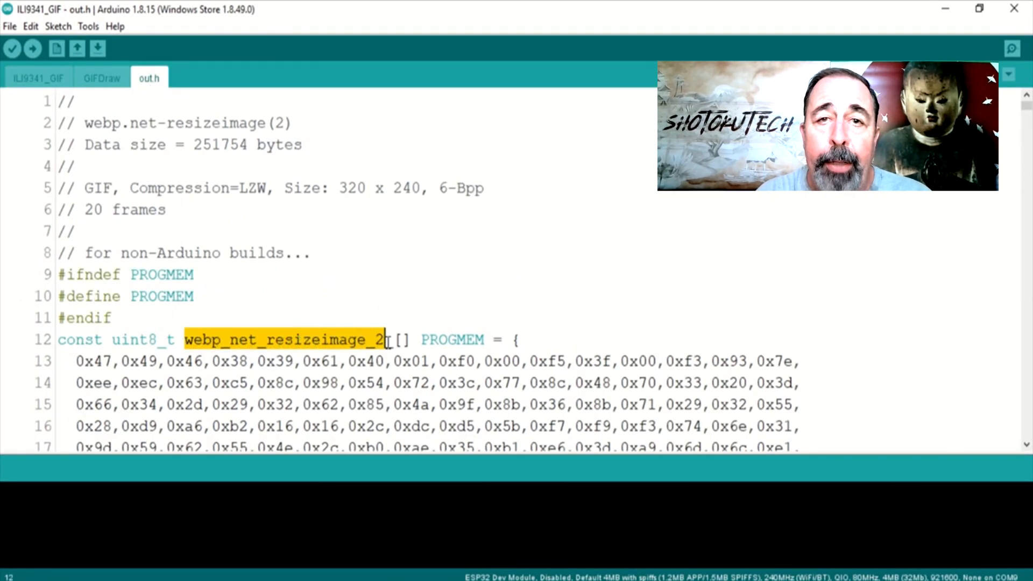
text(sp)
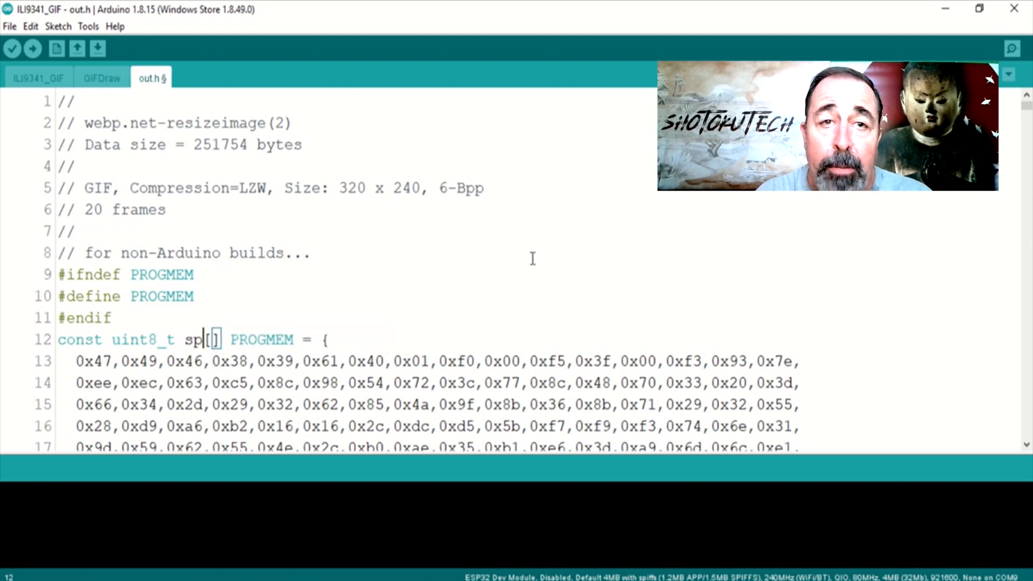
text(onge)
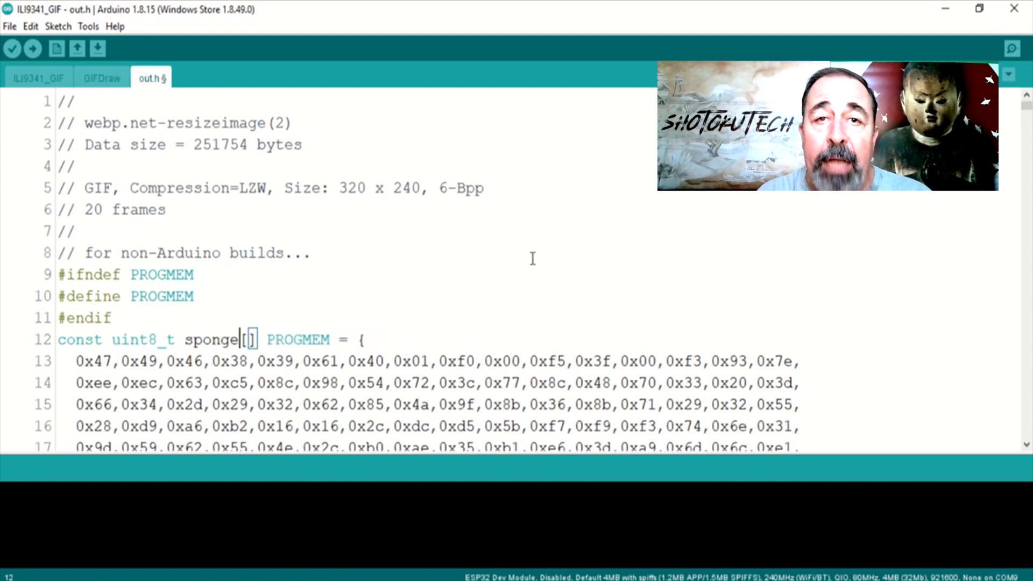
text(bob)
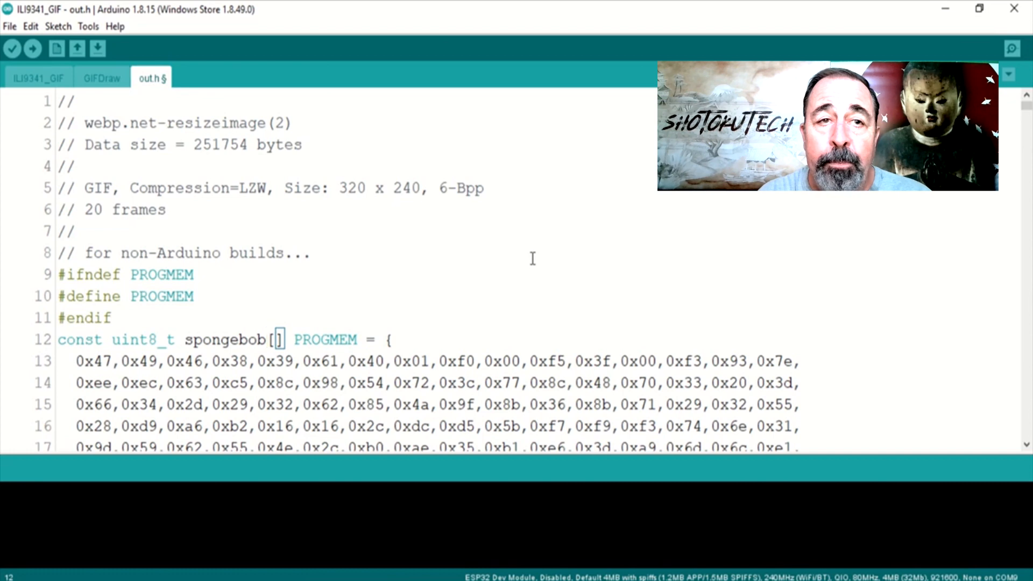
double_click(224, 339)
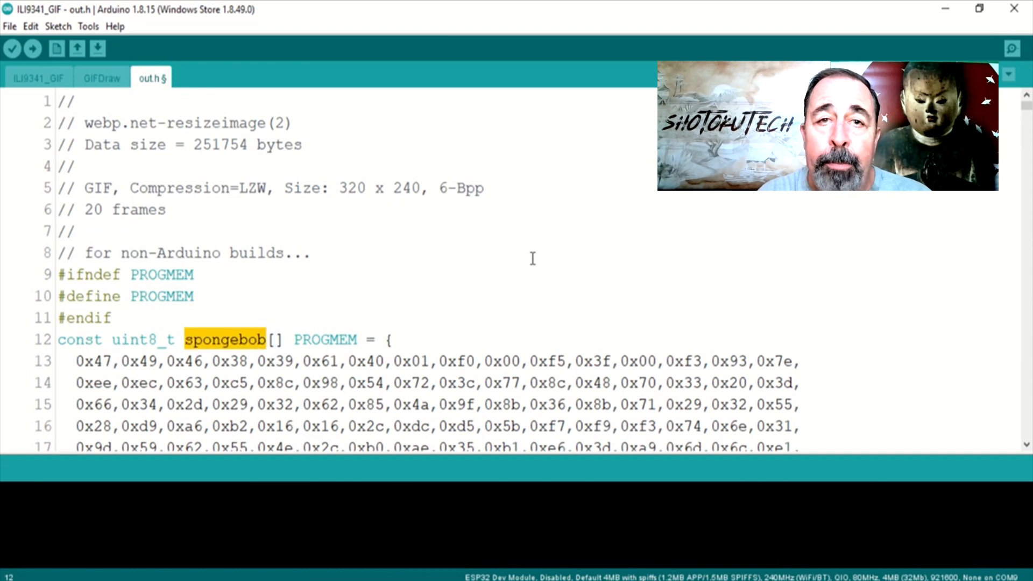
click(38, 78)
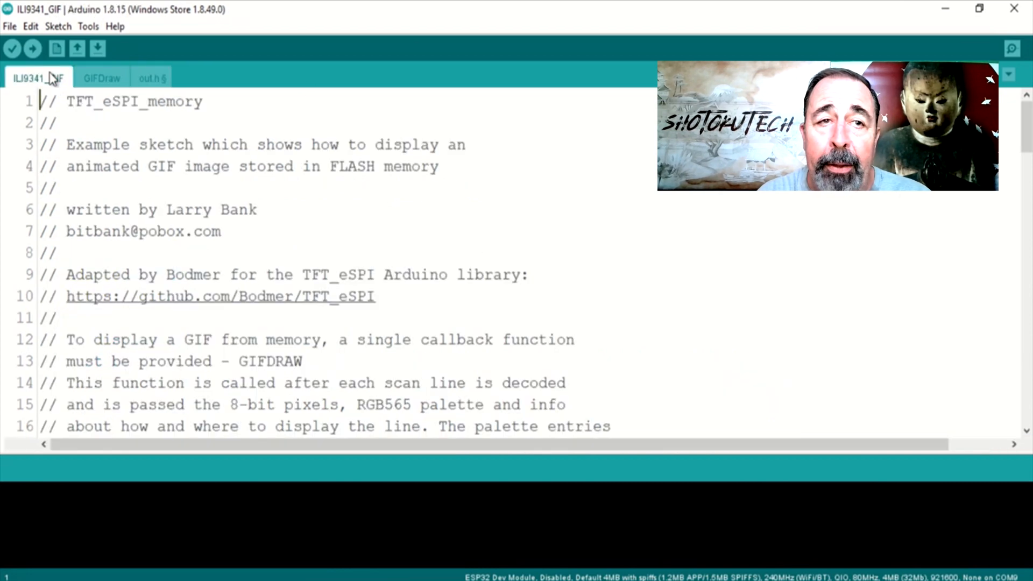
Replace blinky with spongebob in the #define GIF_IMAGE line
scroll(down, 3)
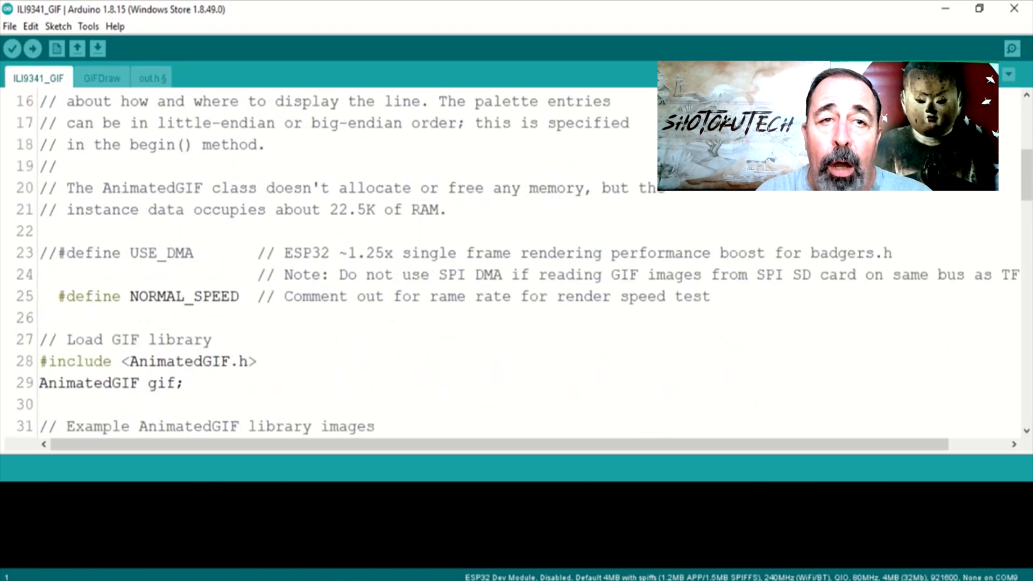
scroll(down, 3)
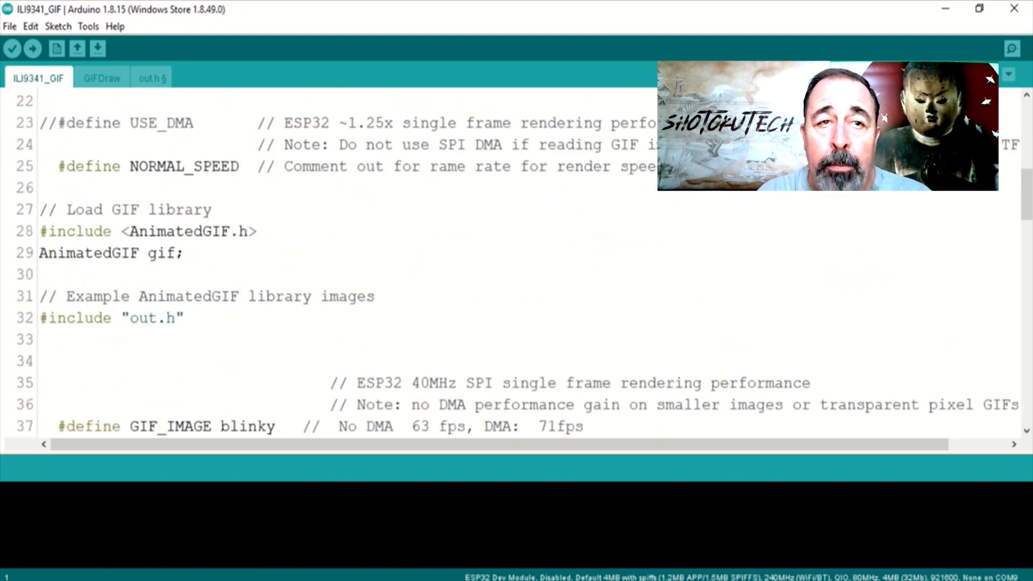
scroll(down, 3)
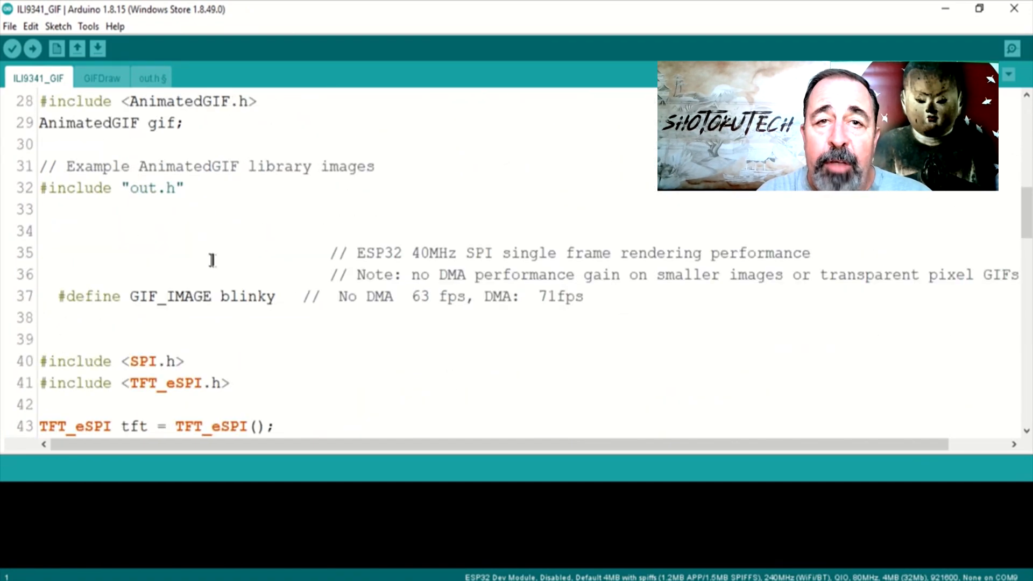
double_click(247, 296)
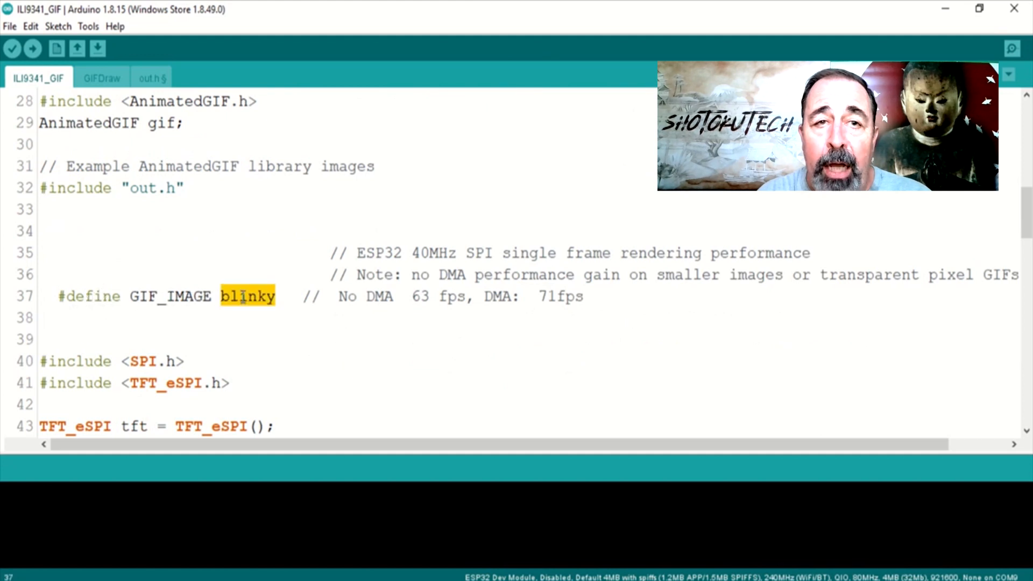
text(spongebob)
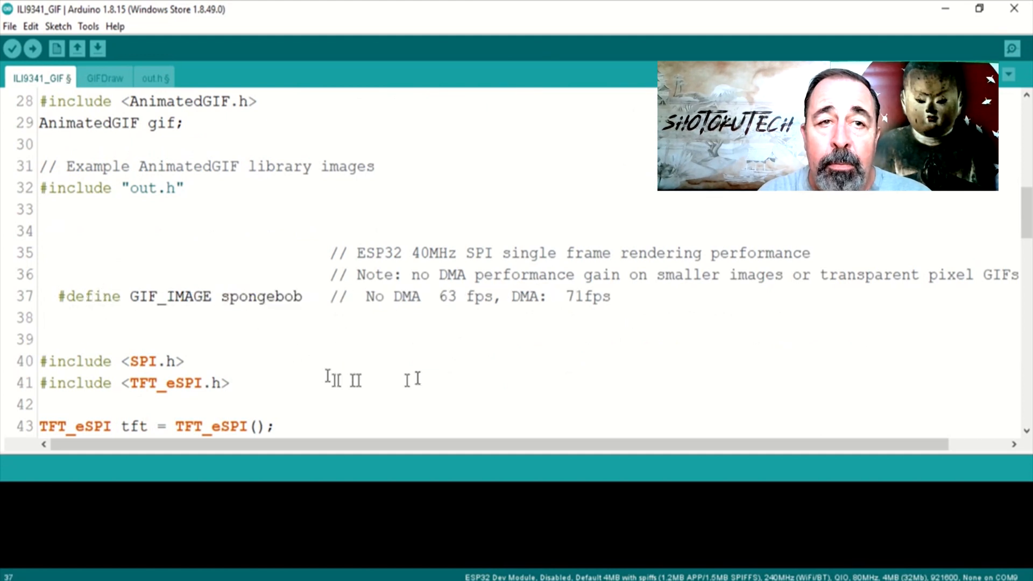
Change setRotation(0) to setRotation(1) and upload the sketch to the ESP32
click(32, 48)
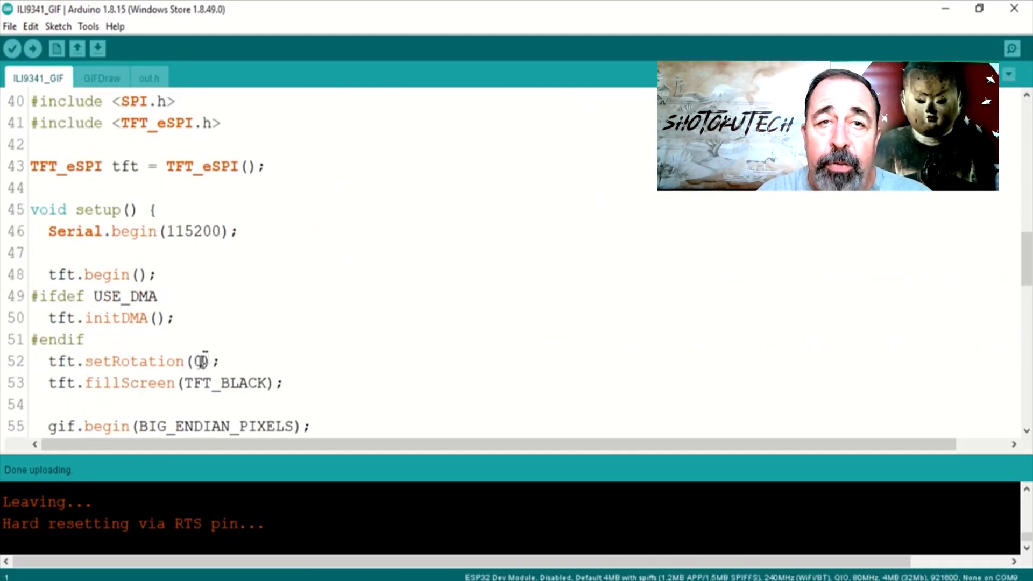
text(1)
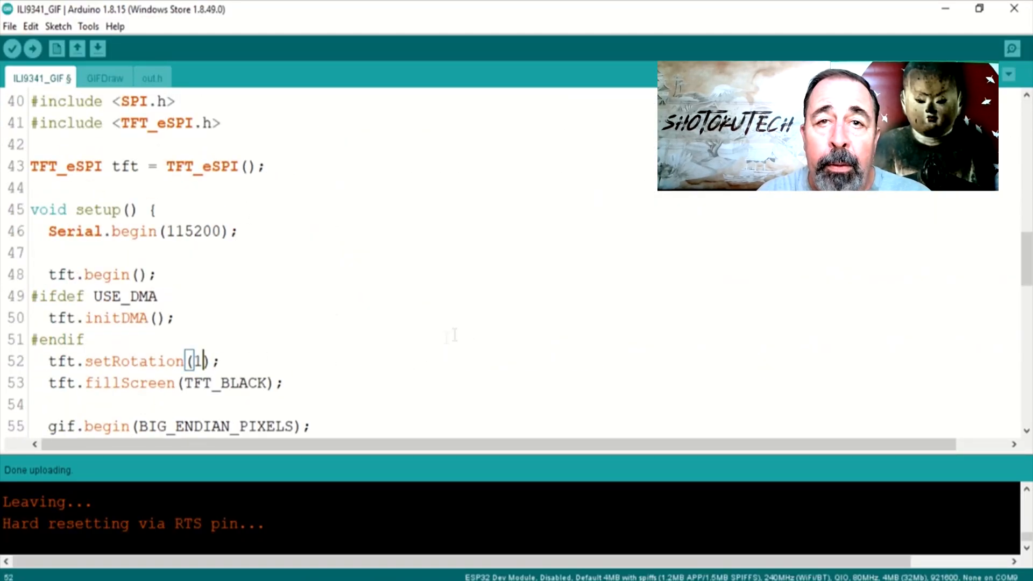
click(32, 48)
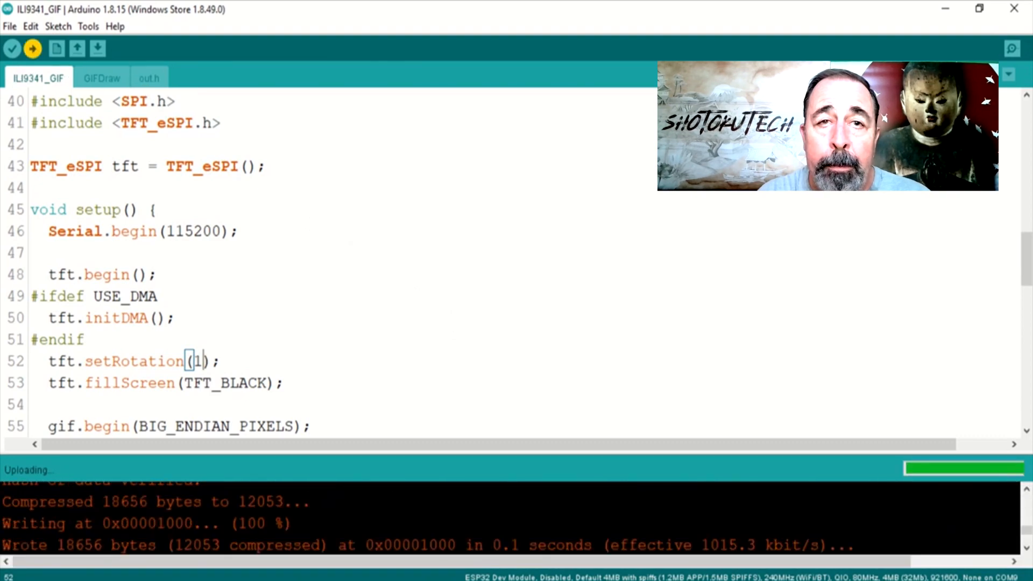